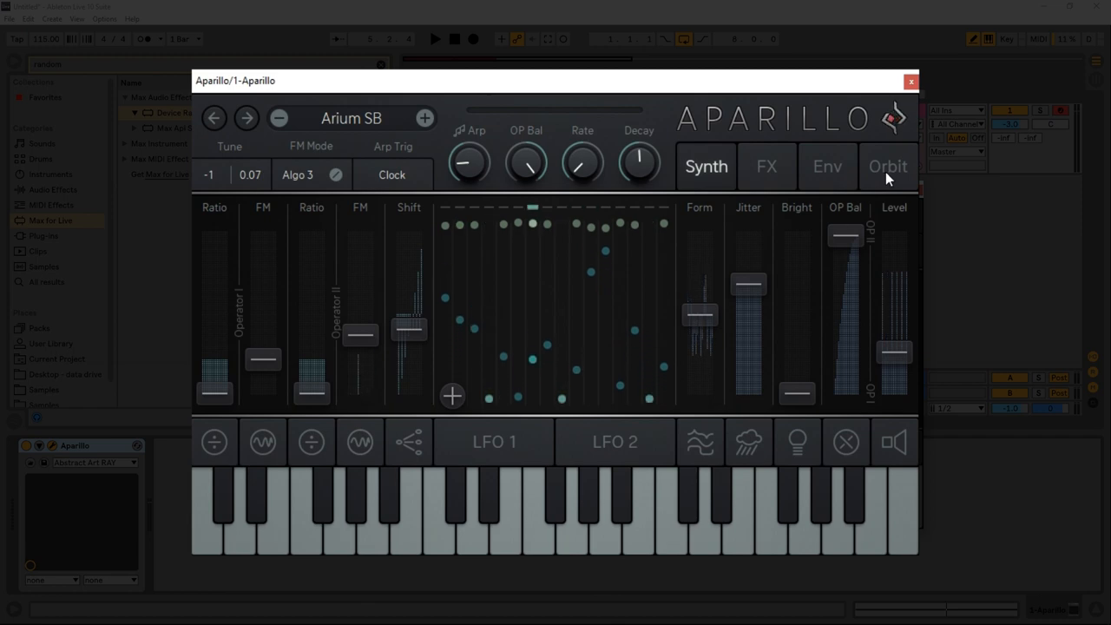
Switch Aparillo from the Synth page to the Orbit view.
left_click(889, 166)
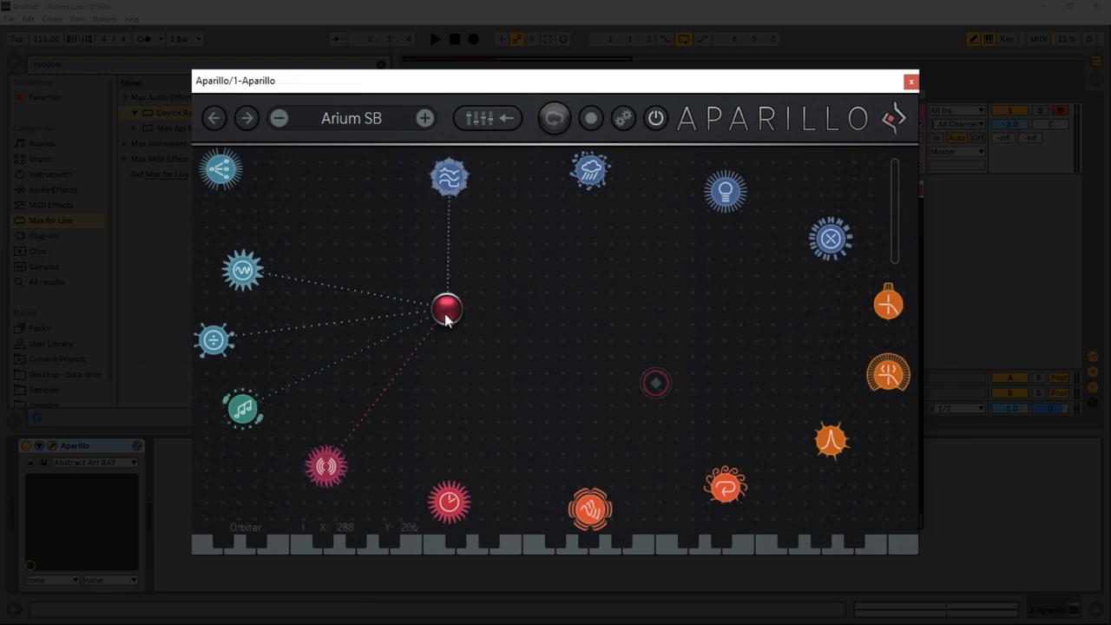
Morph the Arium SB sound by moving the orbit ball around the upper-left, top and centre targets.
left_click_drag(448, 309, 495, 350)
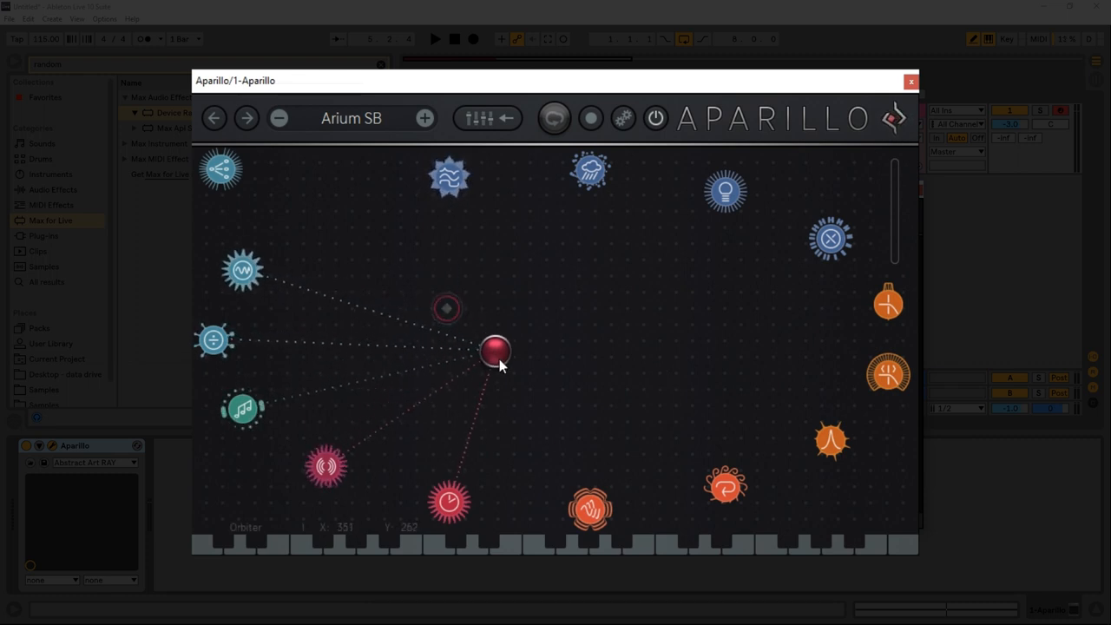
left_click_drag(495, 351, 378, 224)
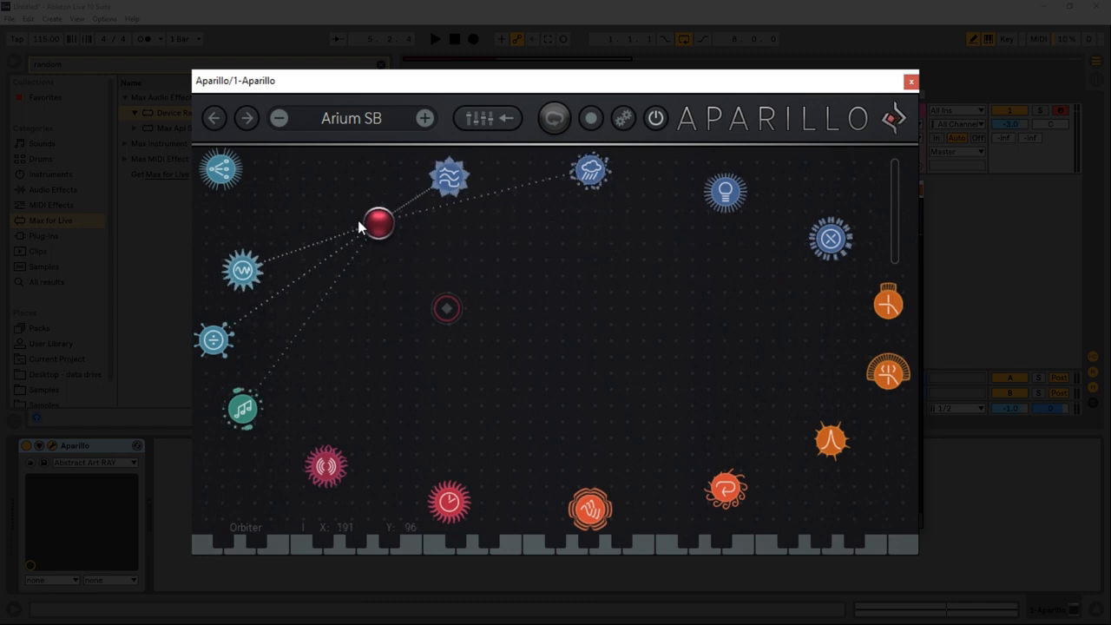
left_click_drag(379, 224, 297, 288)
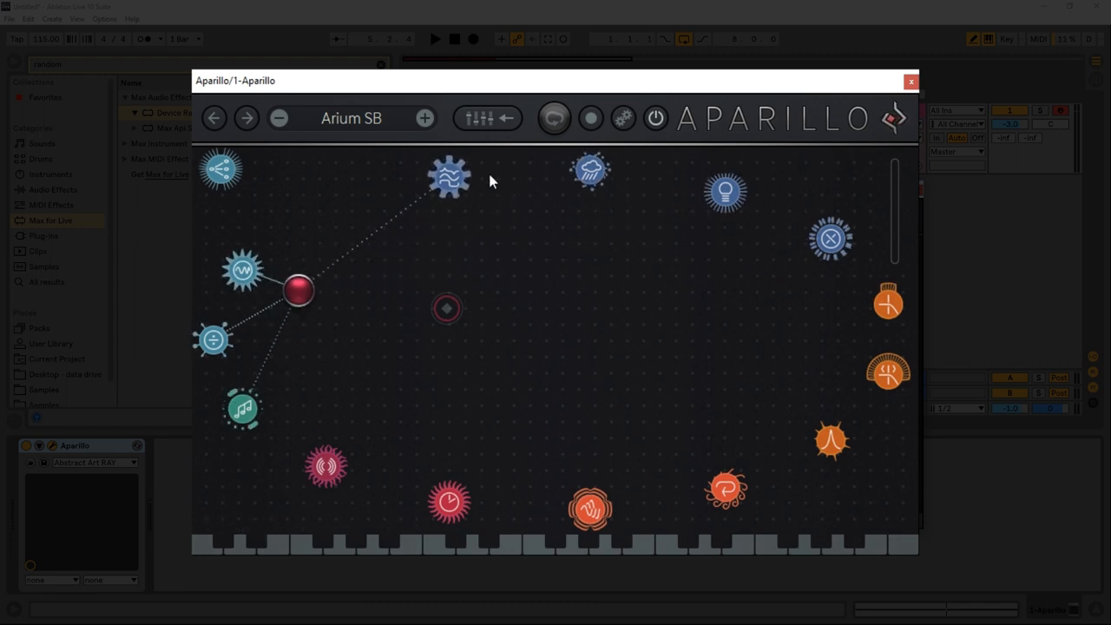
mouse_move(469, 188)
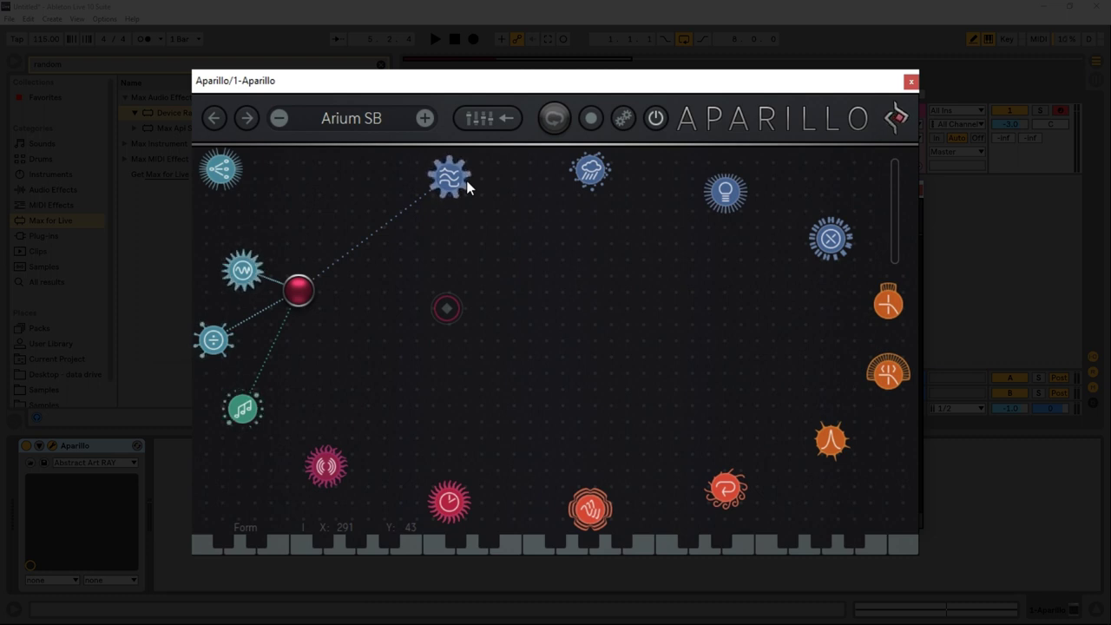
left_click_drag(298, 288, 406, 355)
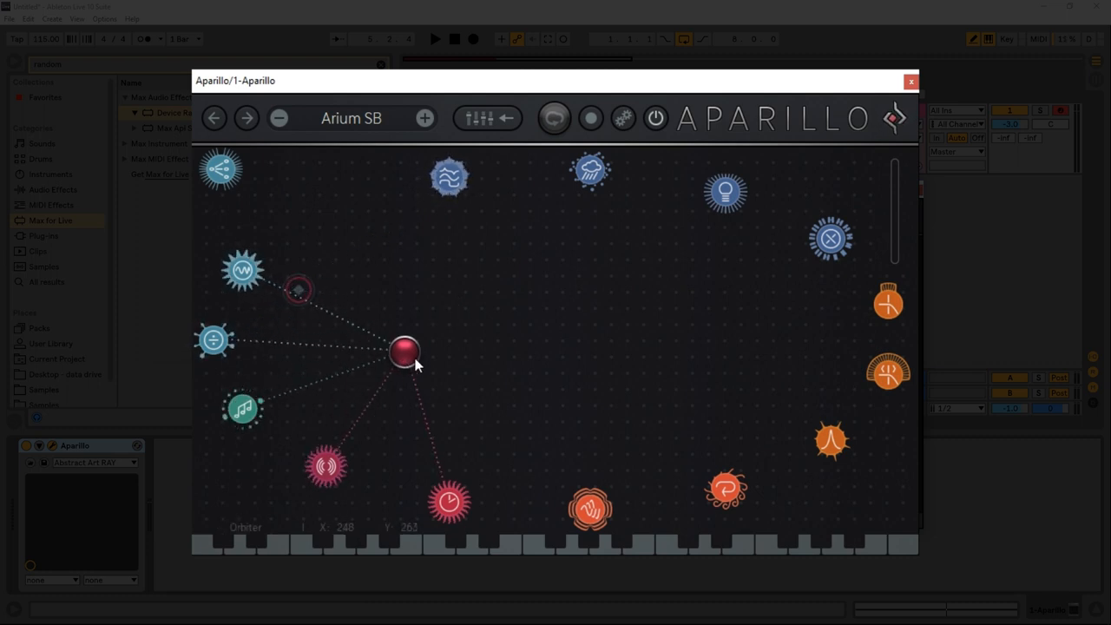
left_click_drag(403, 351, 524, 257)
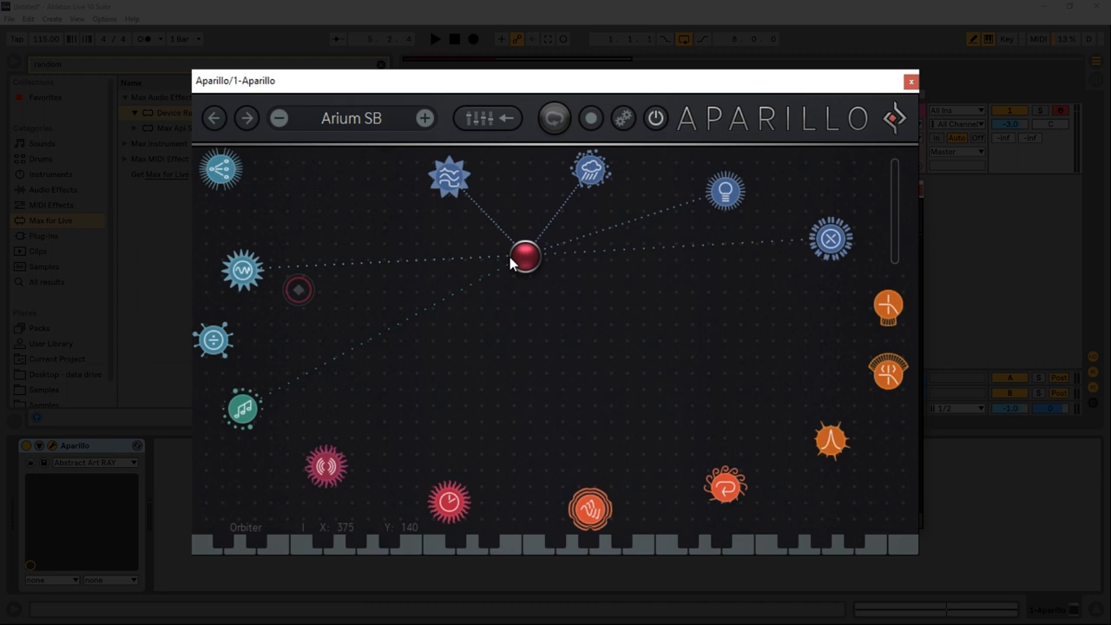
left_click_drag(525, 257, 466, 257)
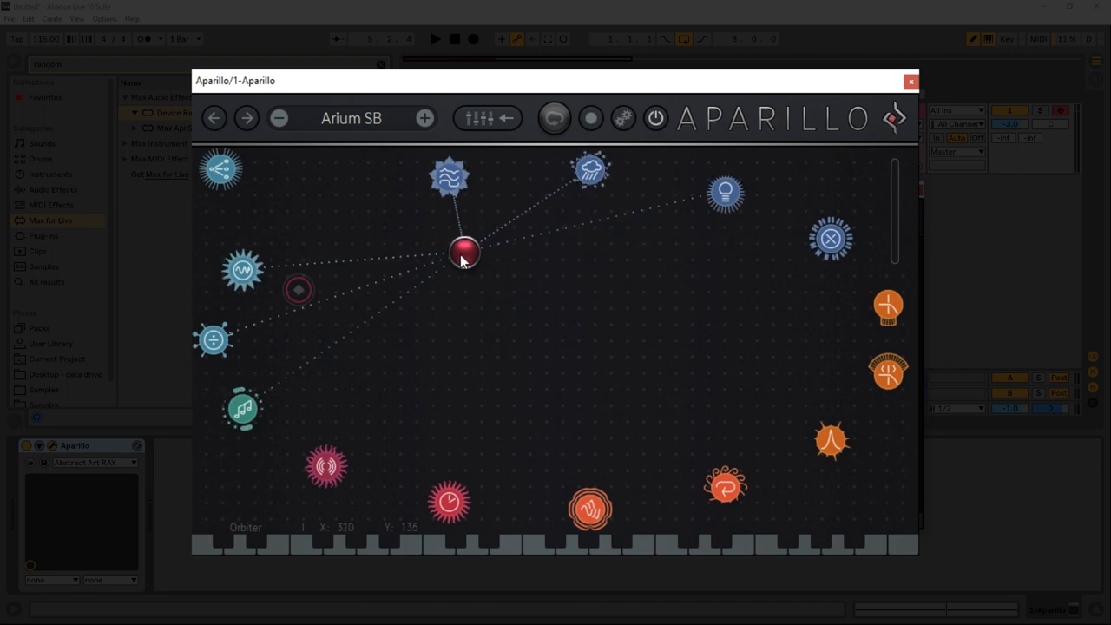
left_click_drag(466, 254, 490, 257)
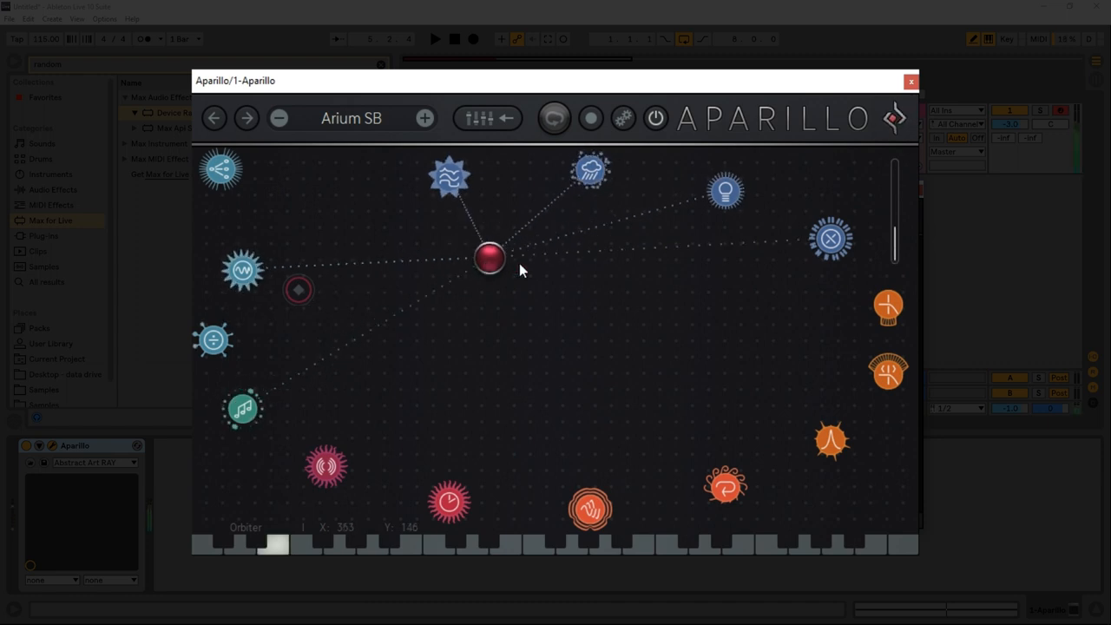
left_click_drag(490, 257, 553, 316)
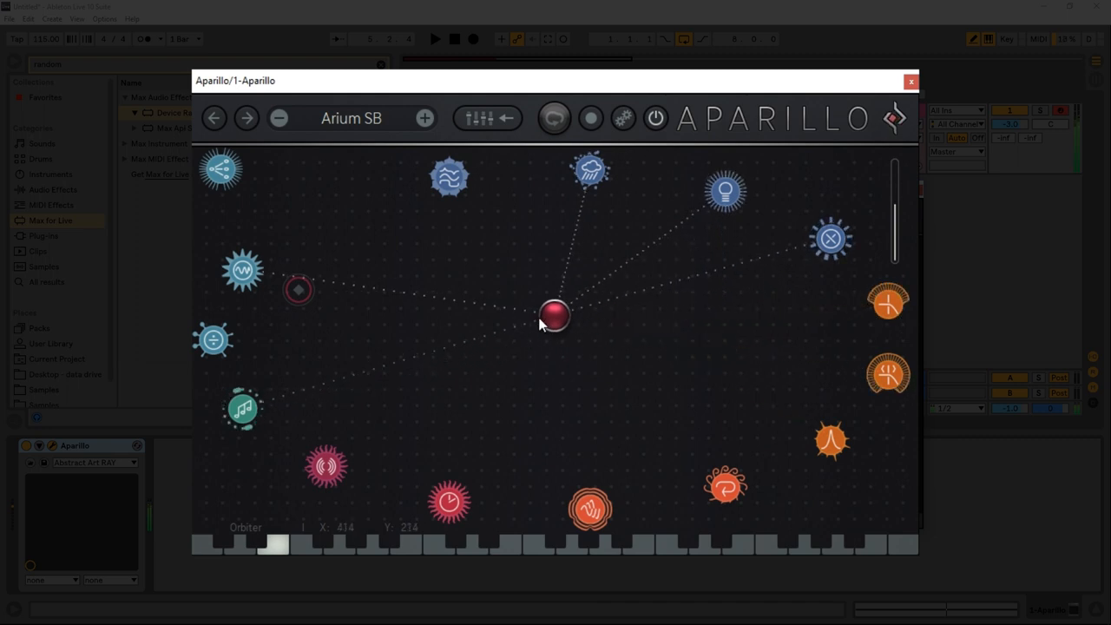
Sweep the orbit ball across the lower targets and leave it resting left of centre.
left_click_drag(556, 316, 427, 413)
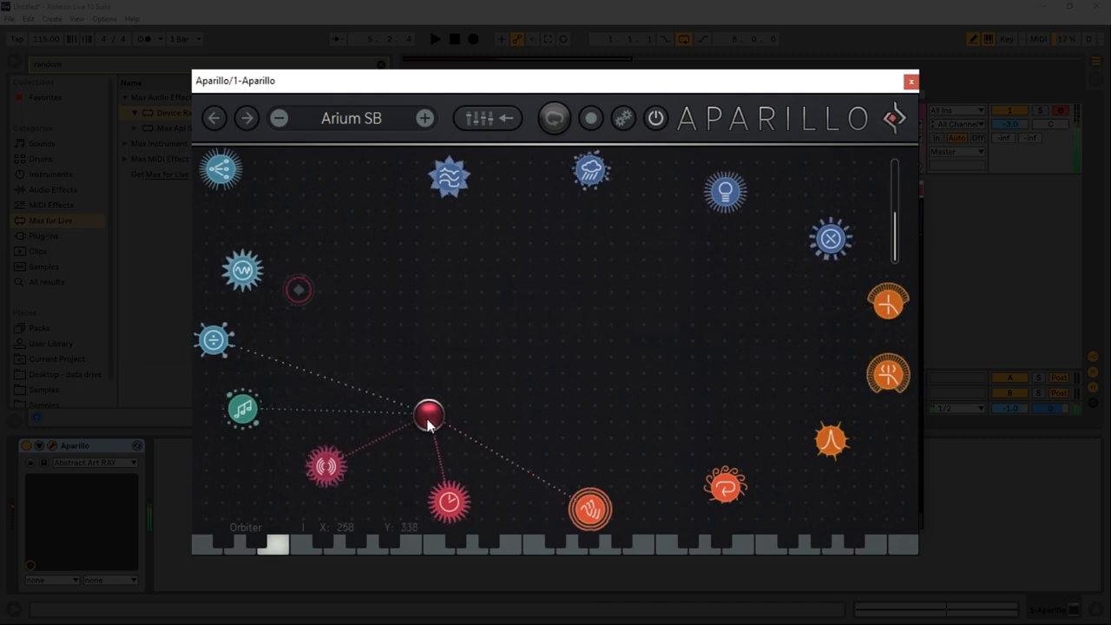
left_click_drag(428, 413, 528, 365)
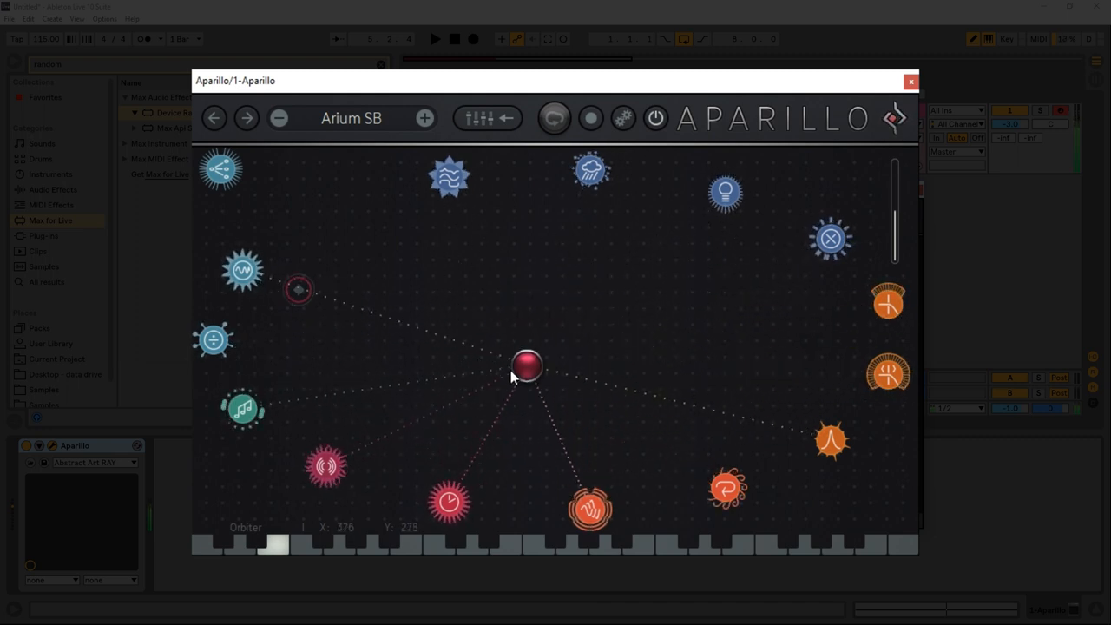
left_click_drag(528, 364, 368, 378)
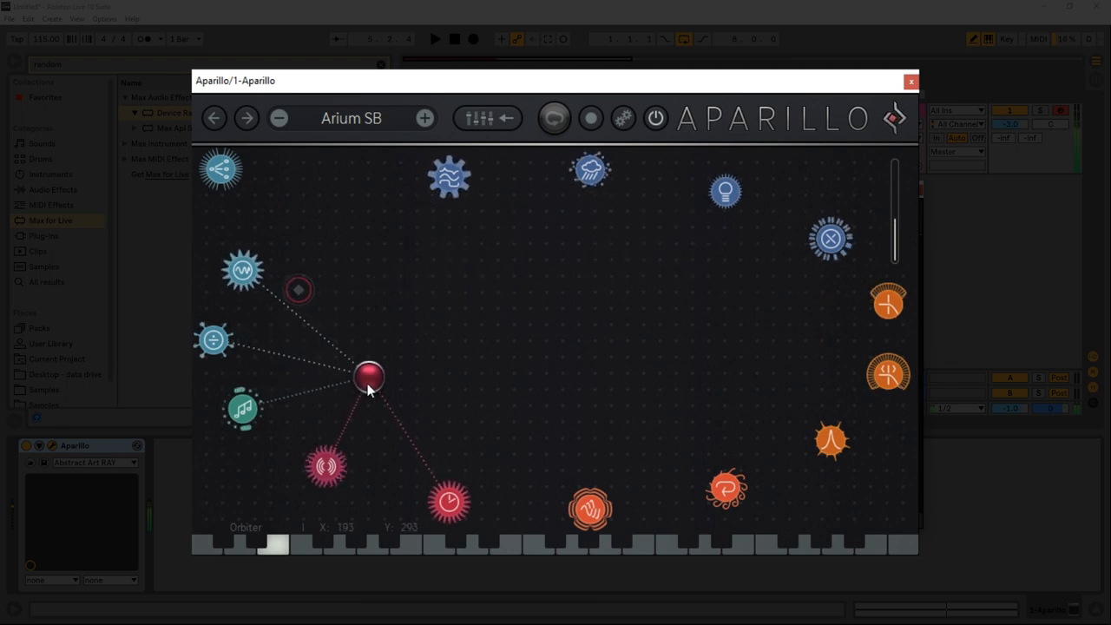
left_click_drag(368, 378, 549, 375)
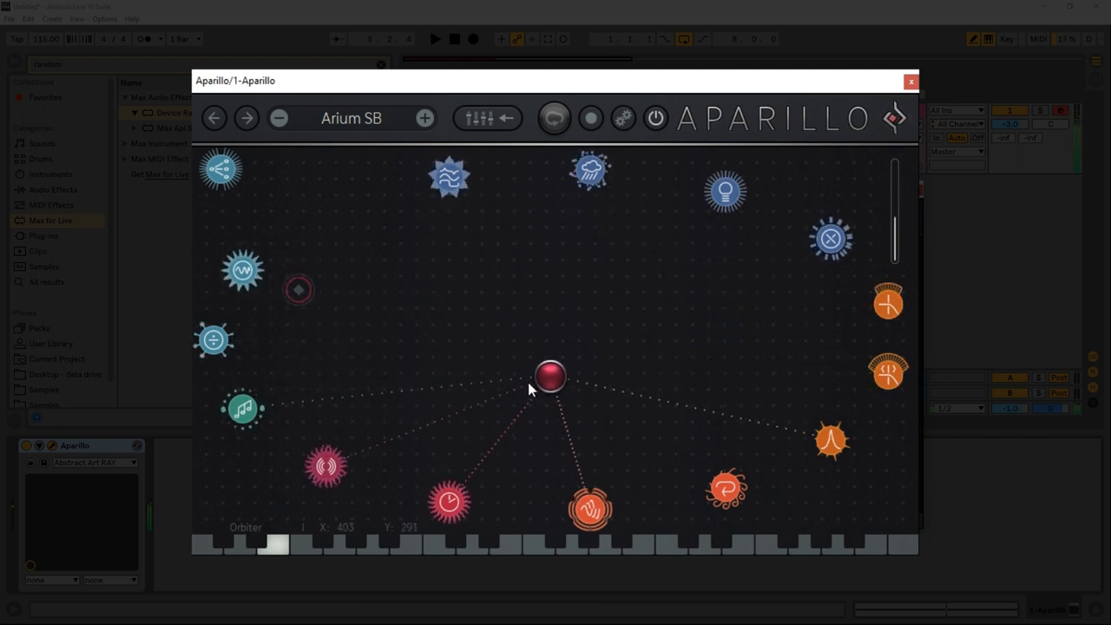
left_click_drag(548, 375, 514, 386)
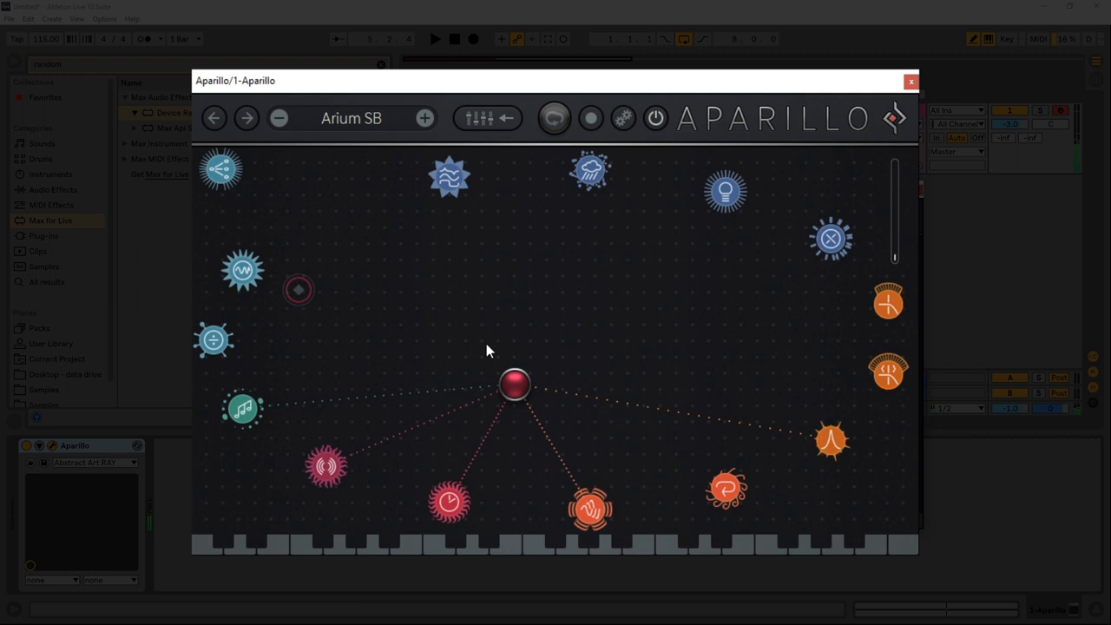
mouse_move(694, 240)
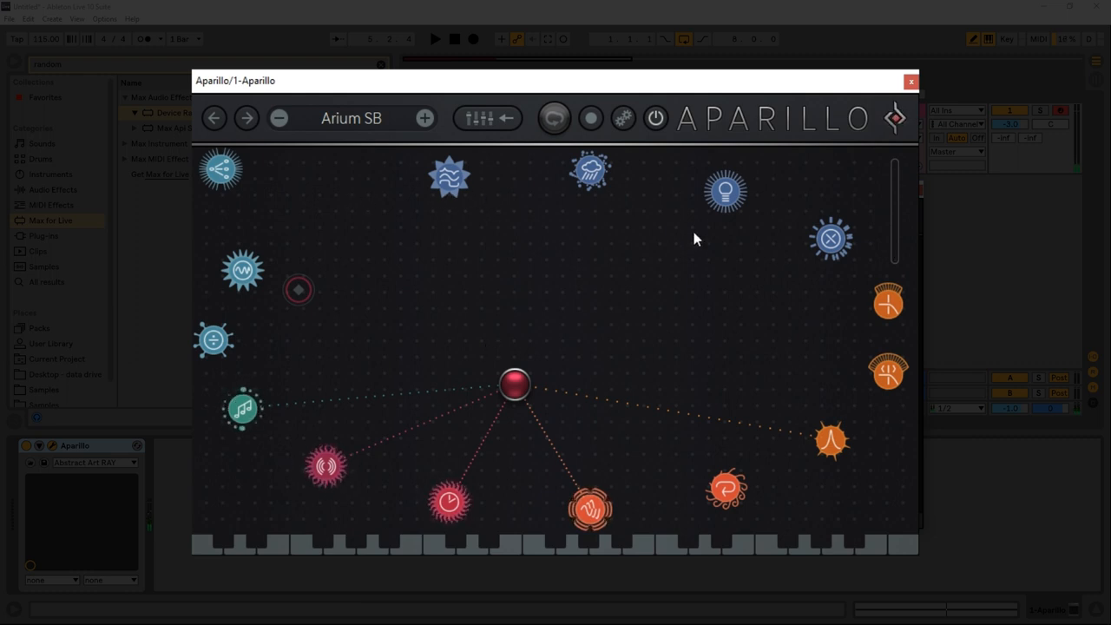
mouse_move(347, 261)
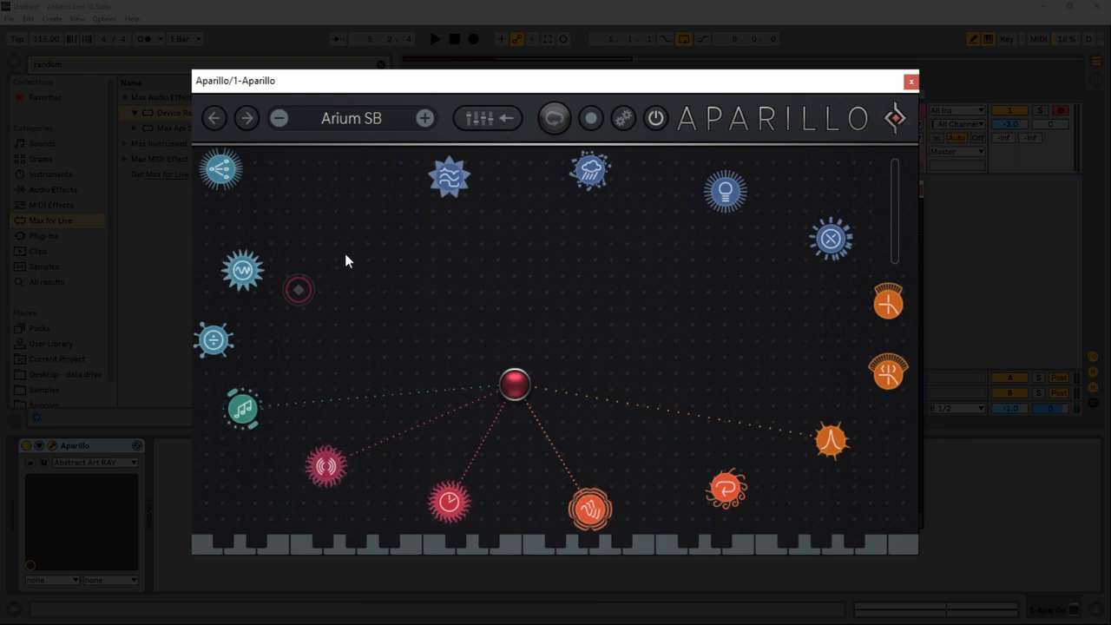
left_click_drag(514, 386, 427, 382)
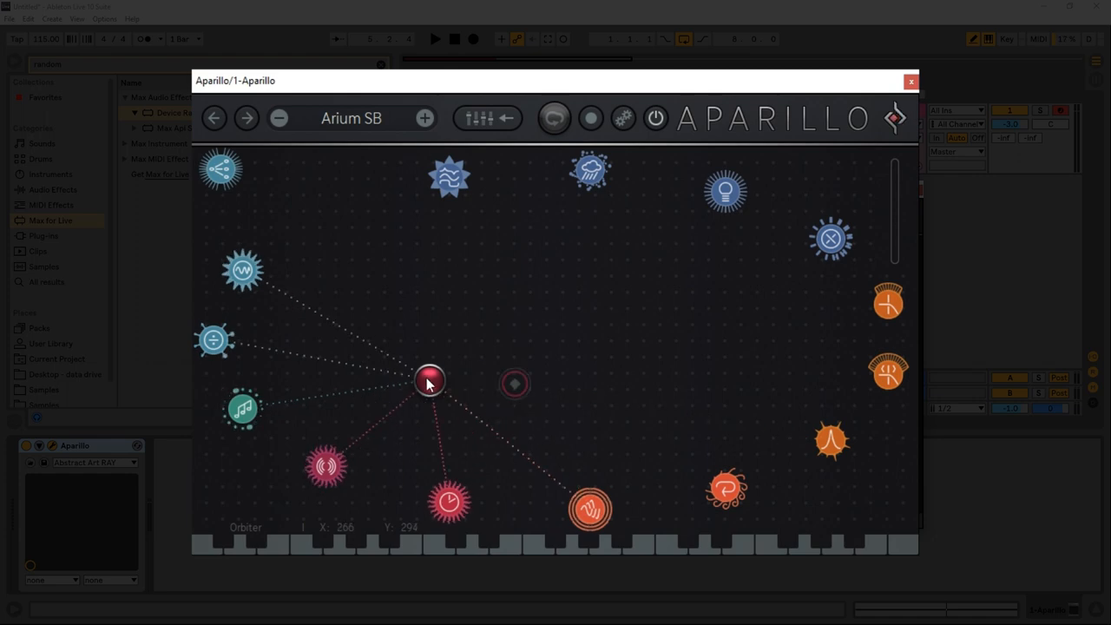
left_click_drag(427, 382, 428, 400)
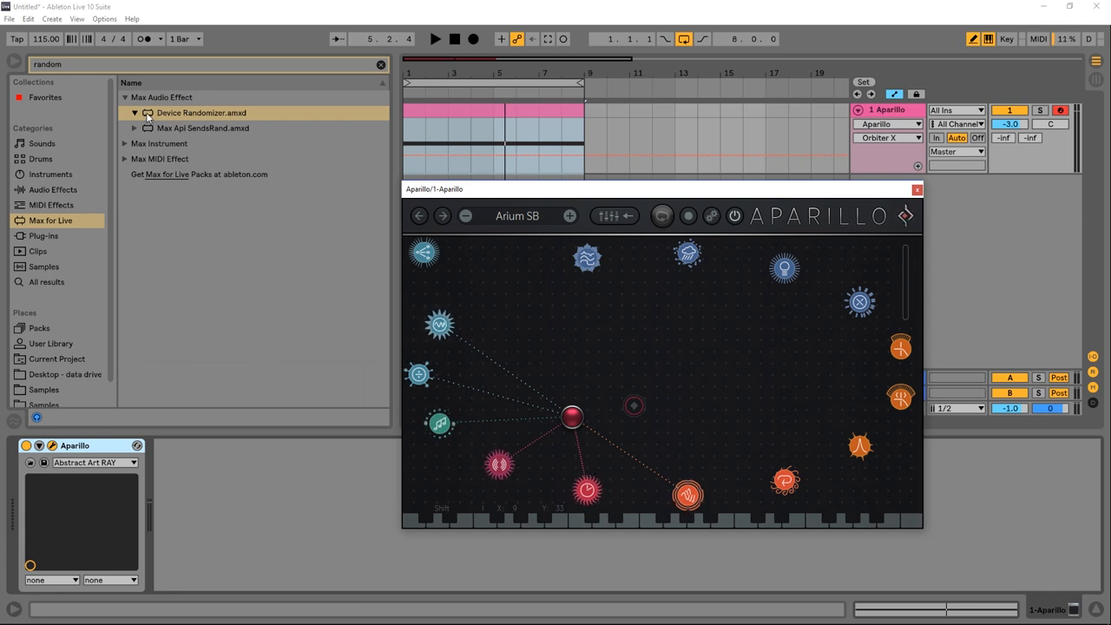
Add Device Randomizer.amxd after Aparillo and randomize its parameters a few times.
double_click(202, 111)
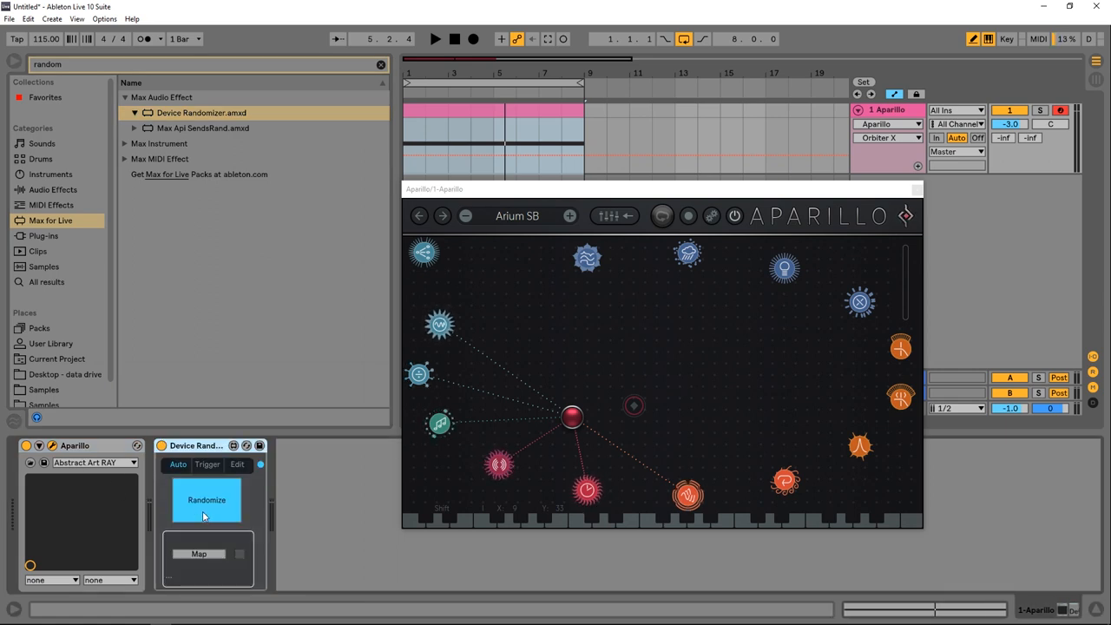
left_click(207, 500)
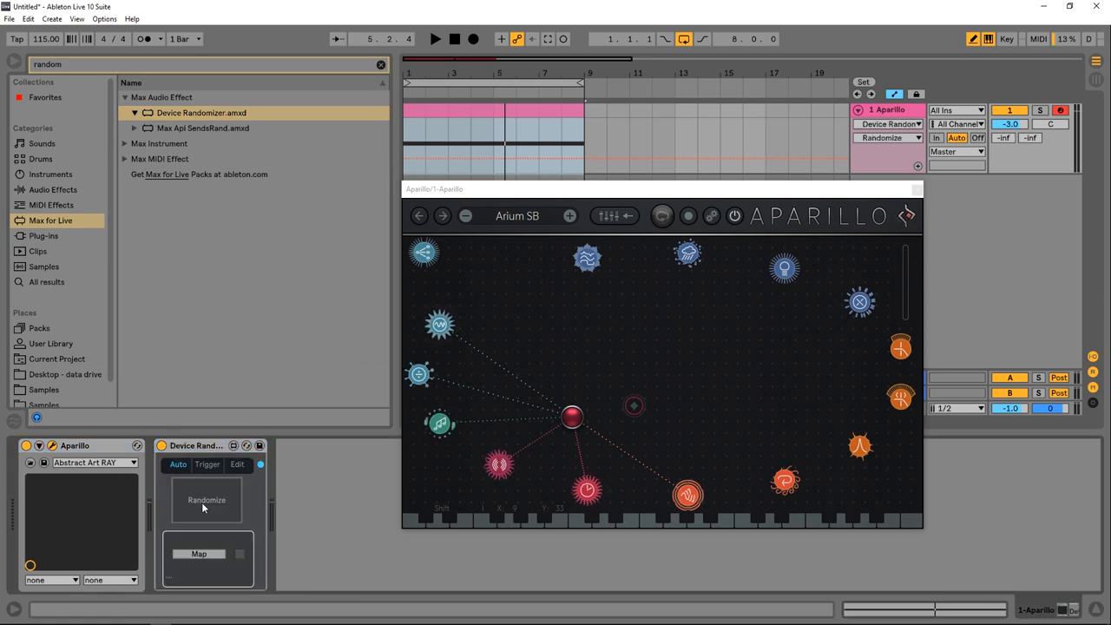
left_click(207, 500)
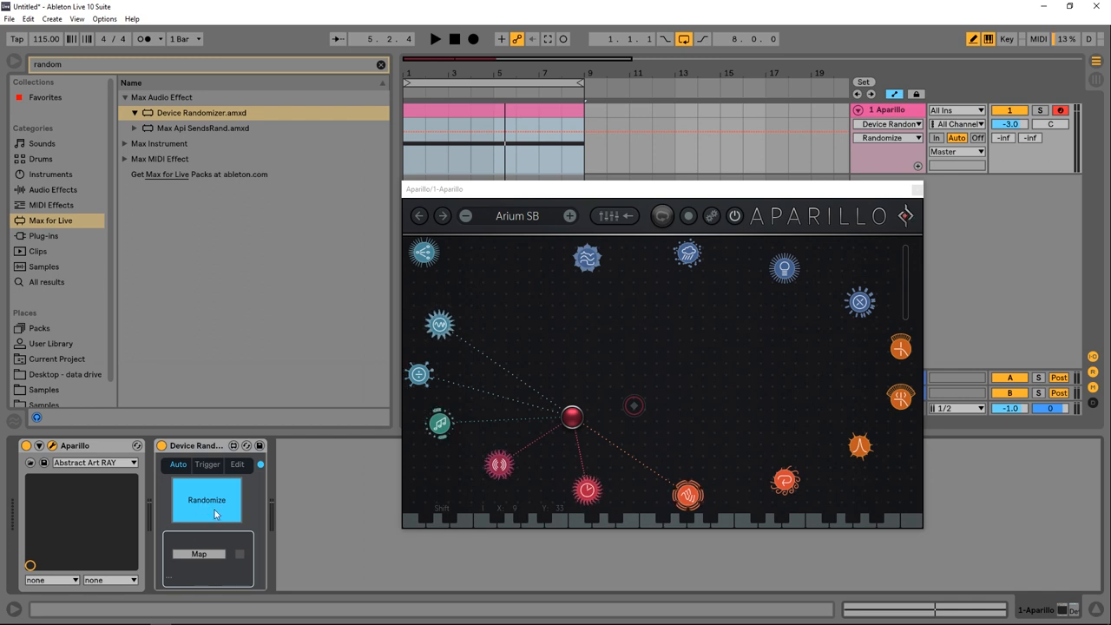
left_click(198, 554)
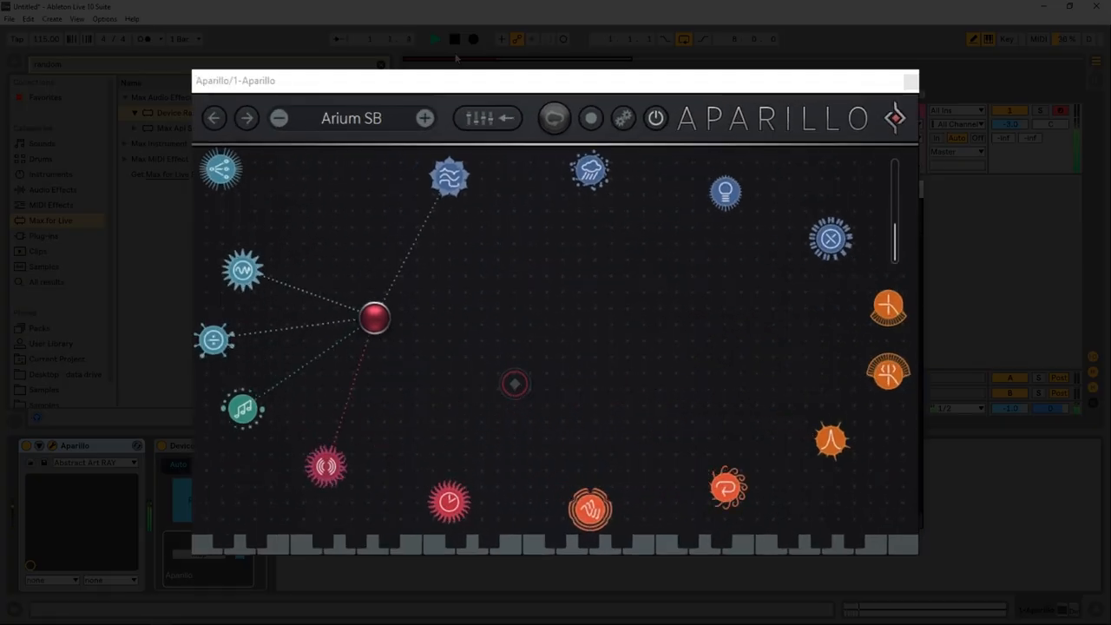
left_click_drag(373, 317, 792, 194)
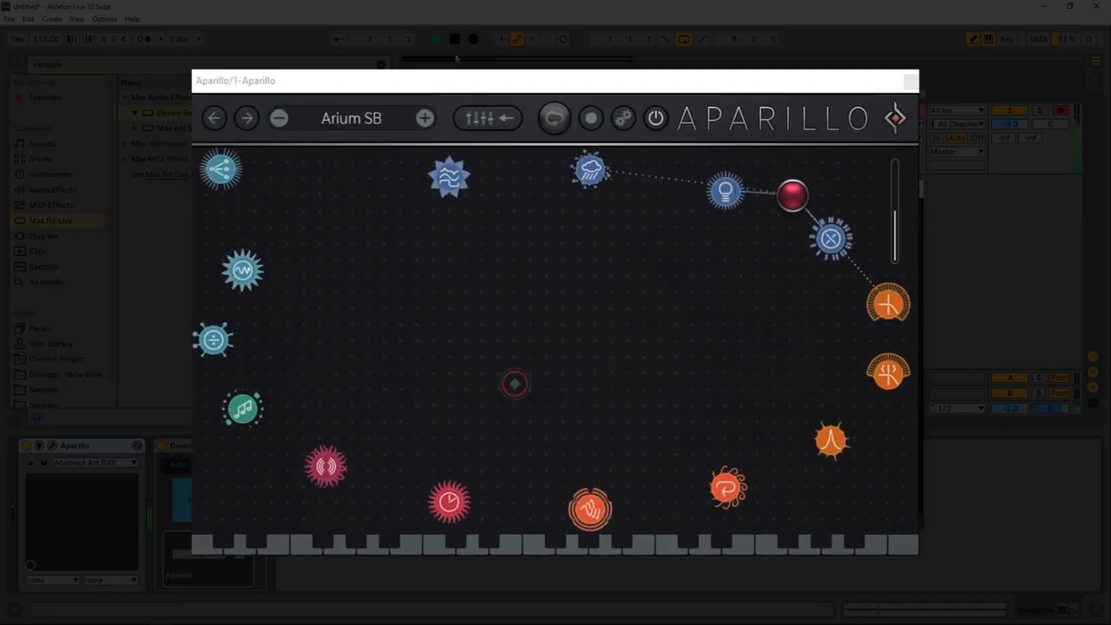
left_click_drag(792, 194, 781, 375)
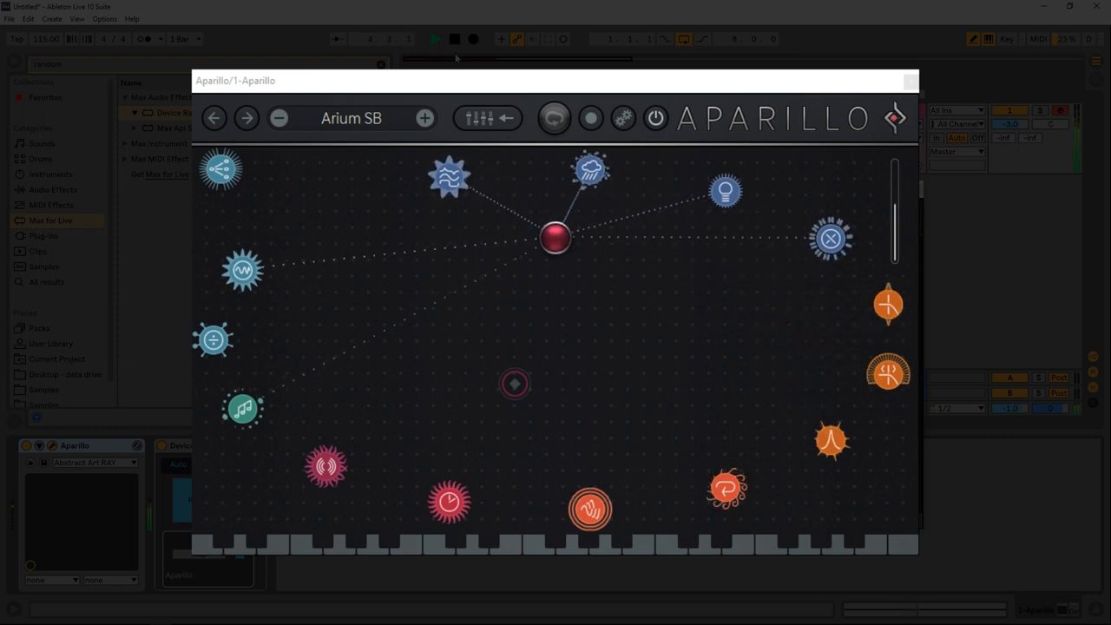
left_click_drag(556, 236, 467, 489)
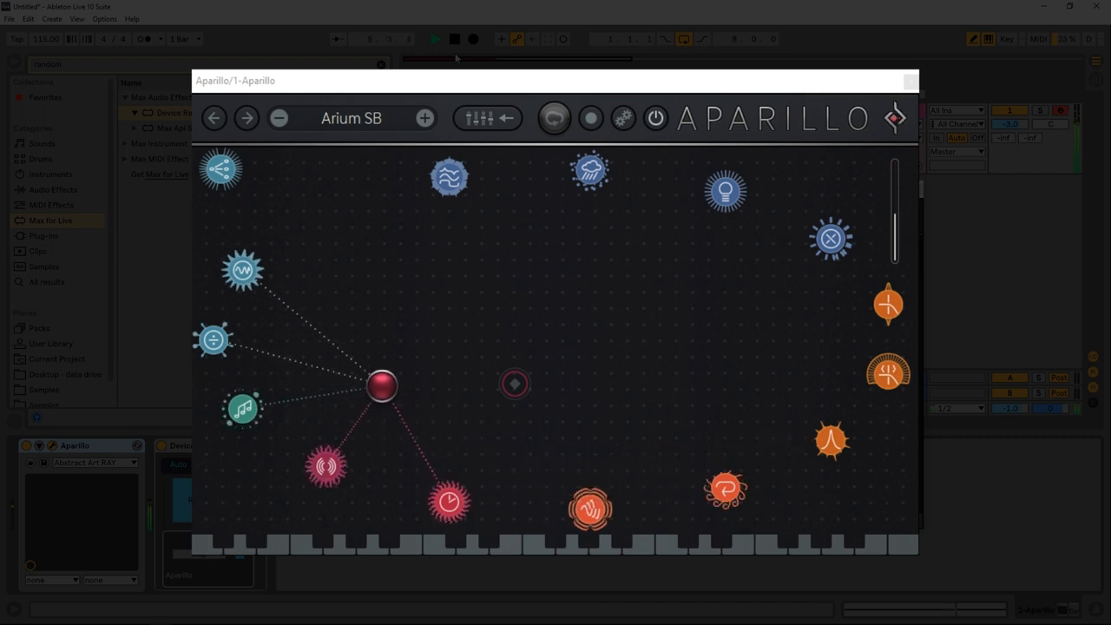
left_click_drag(382, 385, 316, 382)
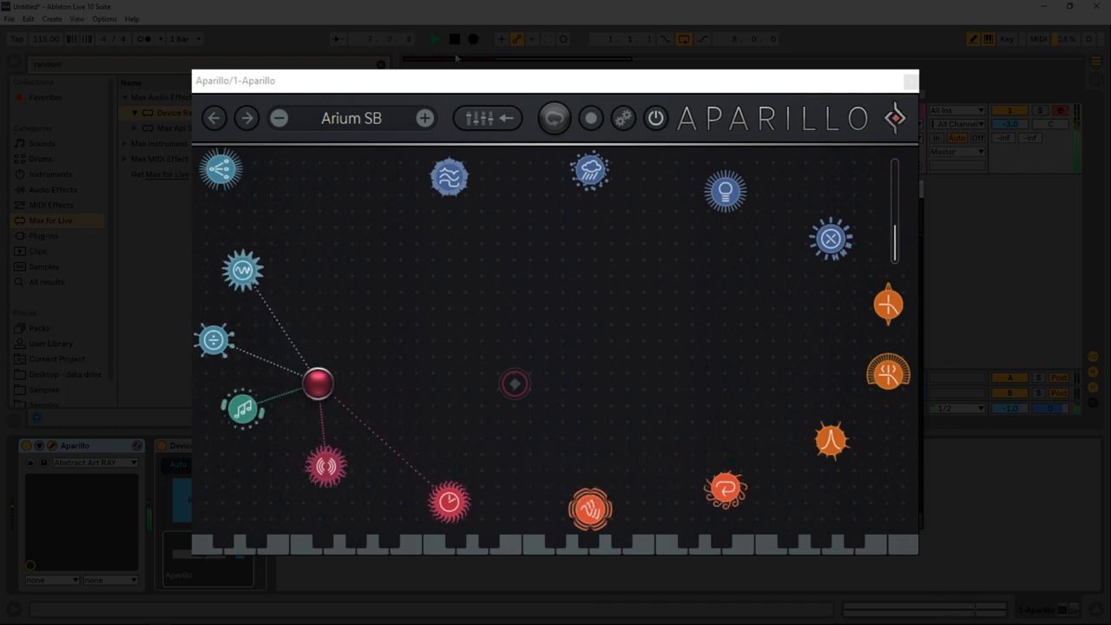
left_click_drag(316, 384, 393, 373)
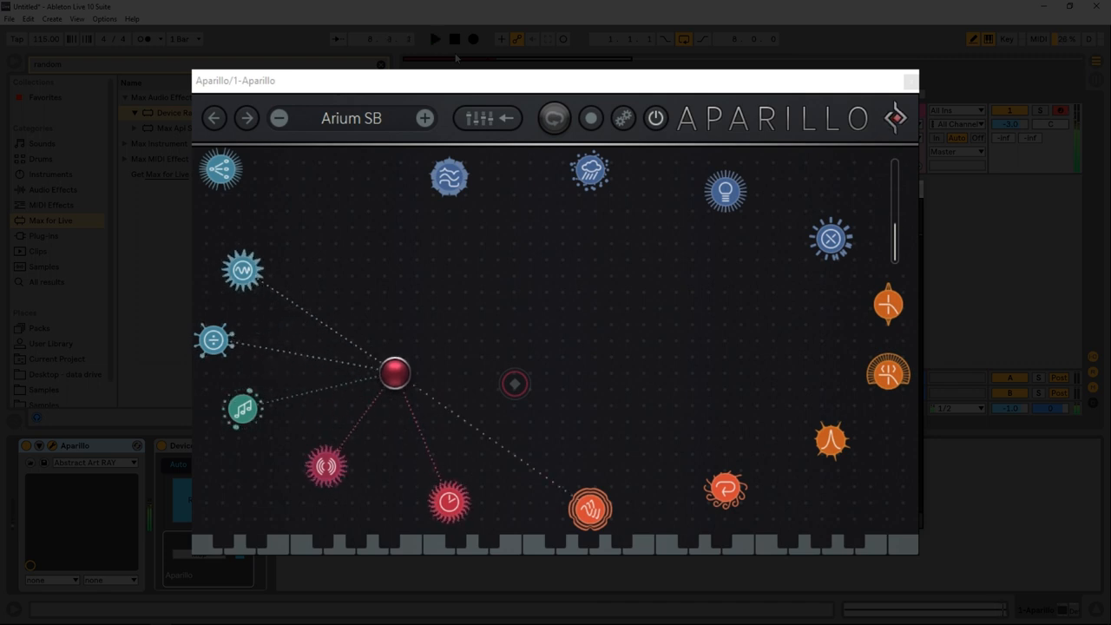
left_click_drag(396, 374, 576, 364)
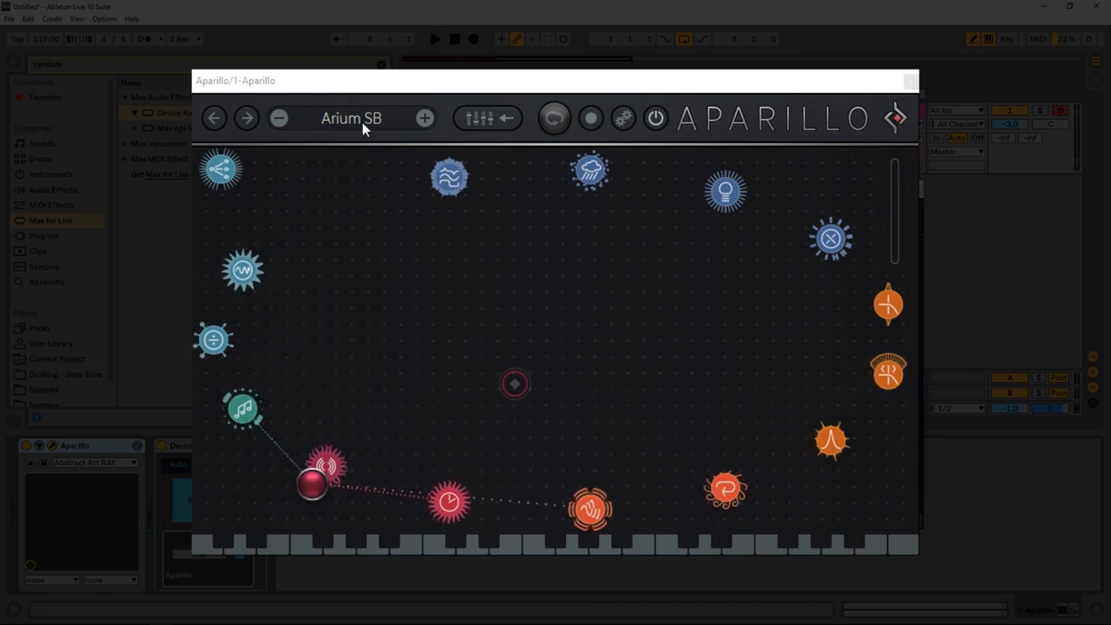
Browse the Bass, Atonal and Ambience preset categories and load Distant Narrow MA.
left_click(351, 118)
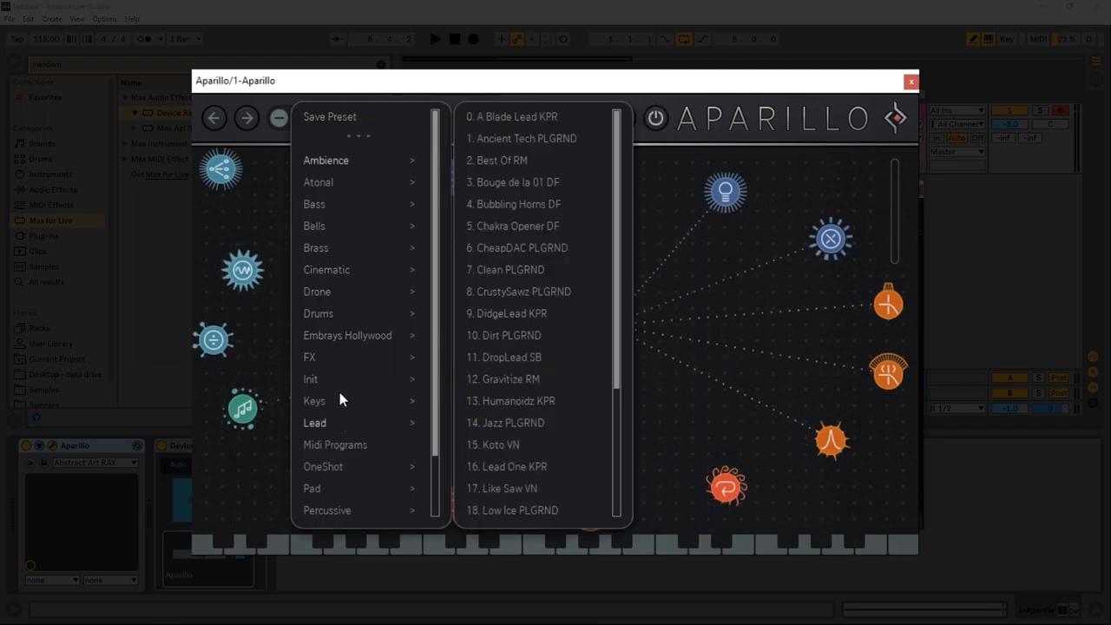
left_click(327, 159)
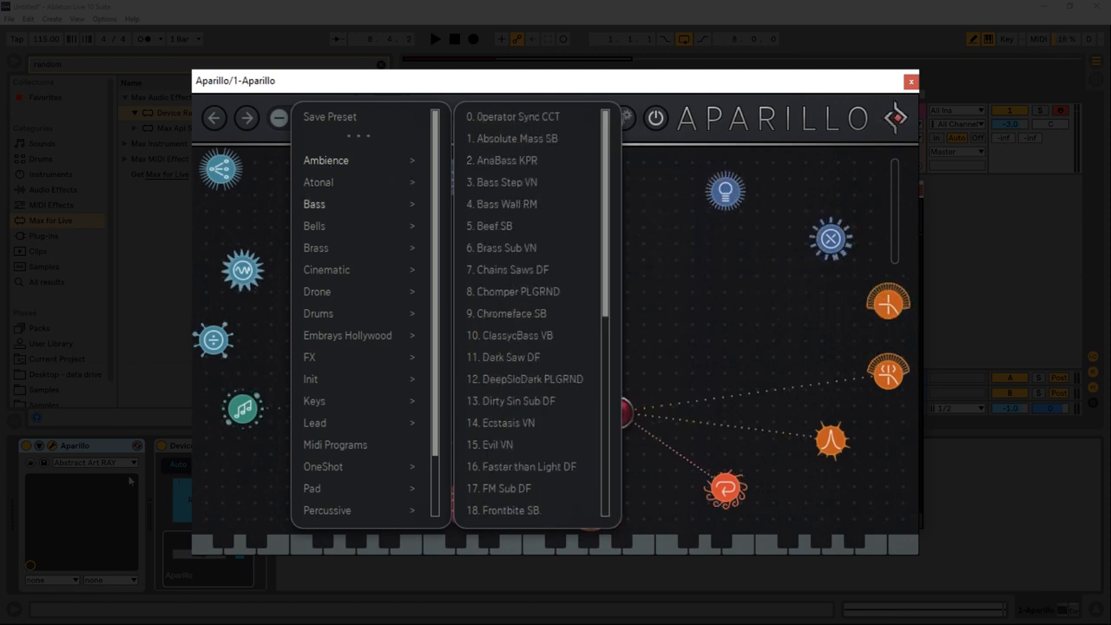
left_click(326, 159)
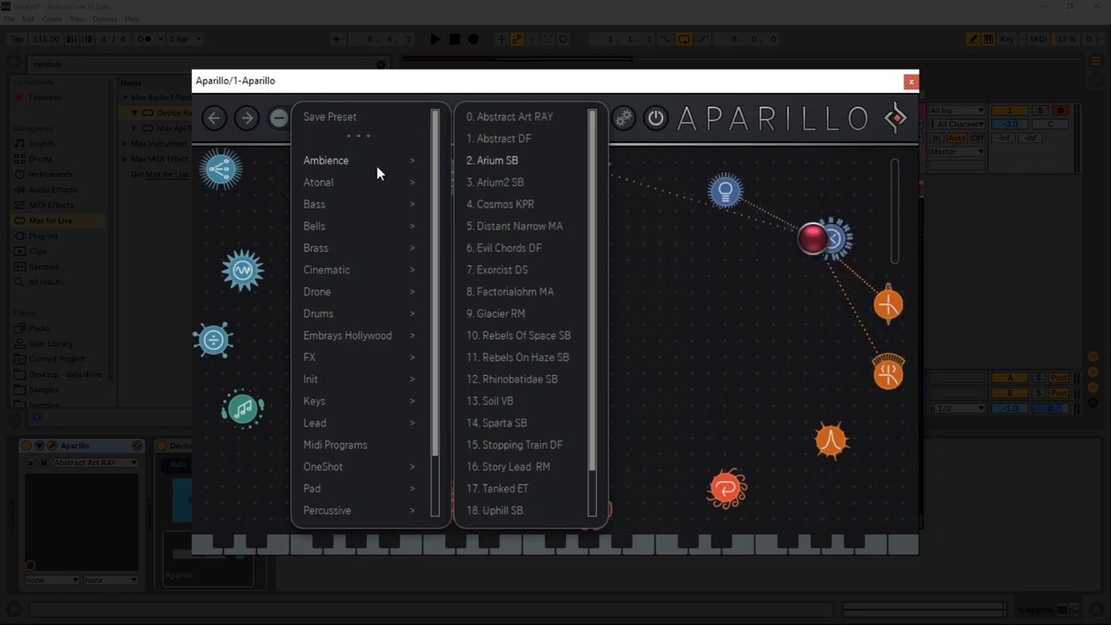
left_click(320, 182)
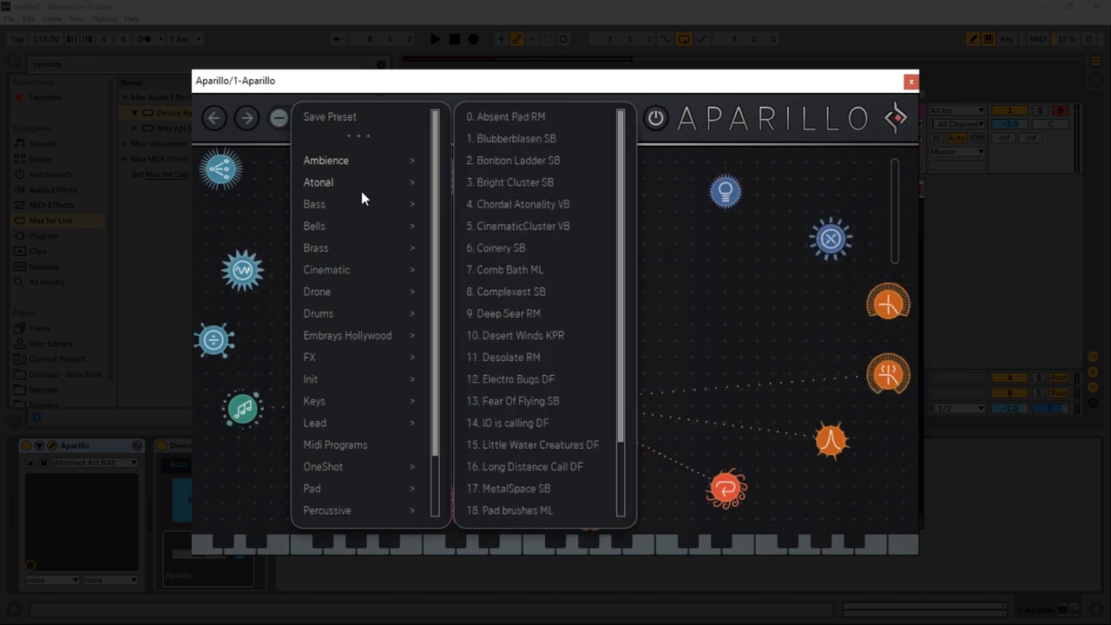
left_click(318, 182)
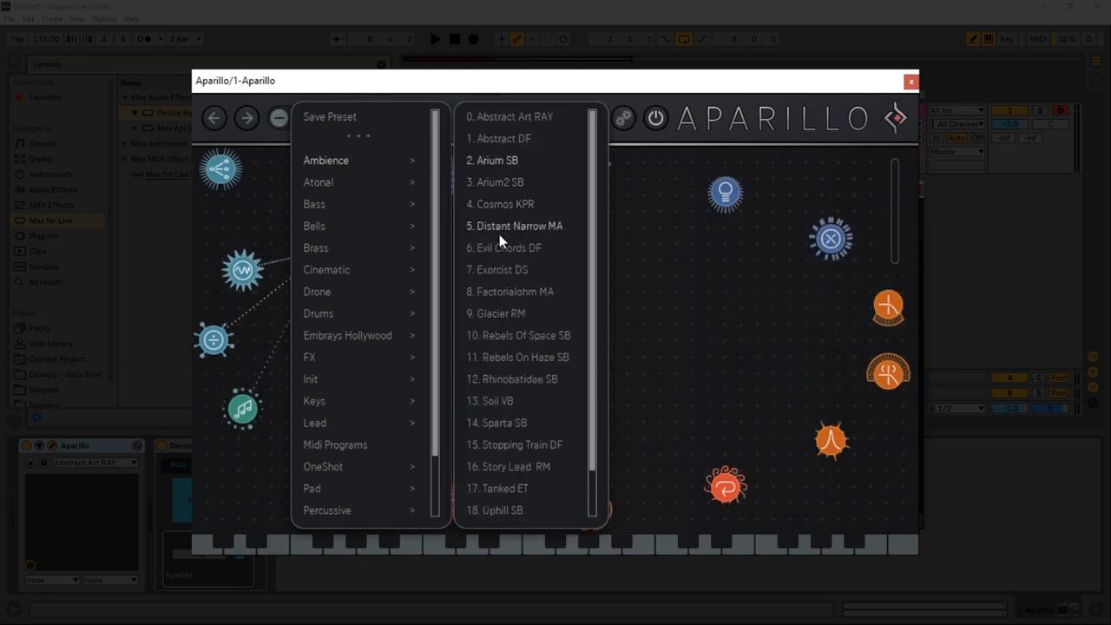
left_click(514, 226)
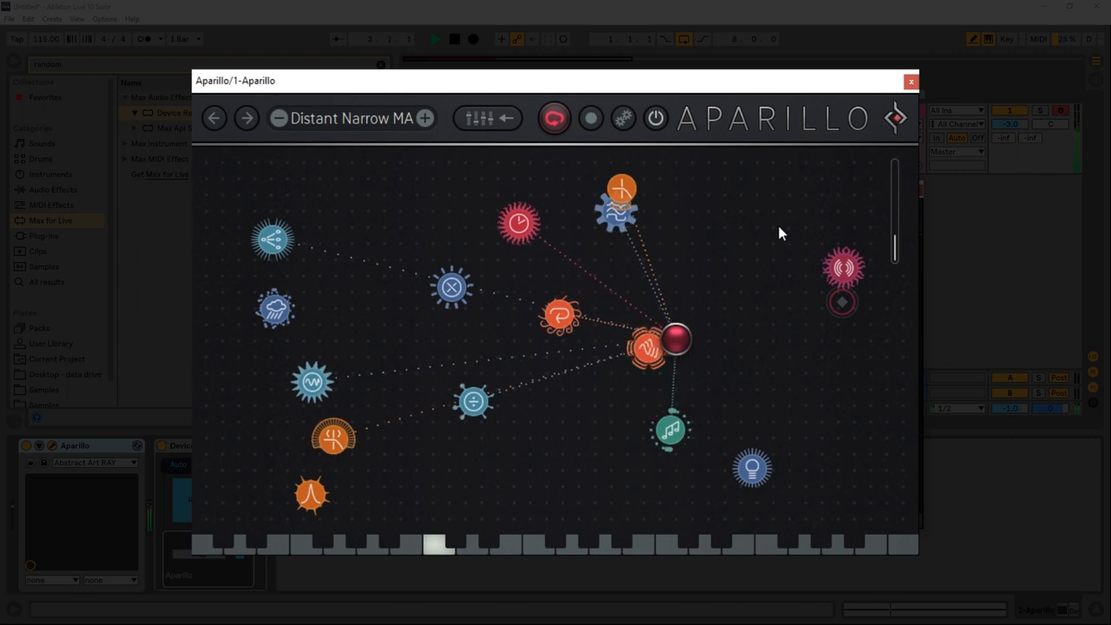
Move the orbit ball, then advance to the next preset, Evil Chords DF.
left_click_drag(676, 339, 872, 358)
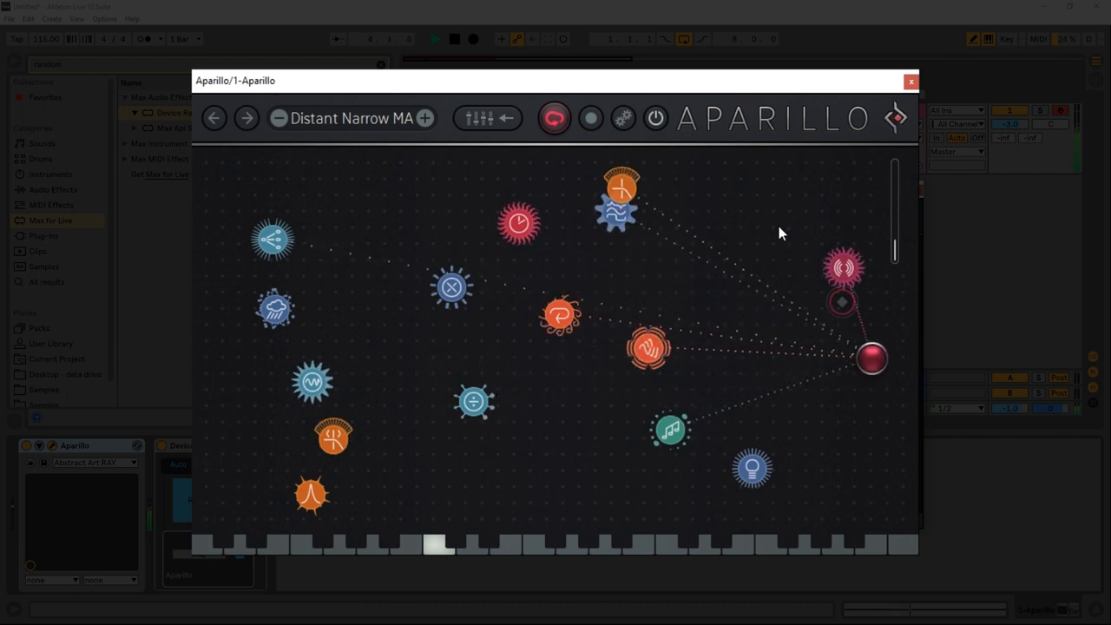
left_click_drag(872, 357, 705, 291)
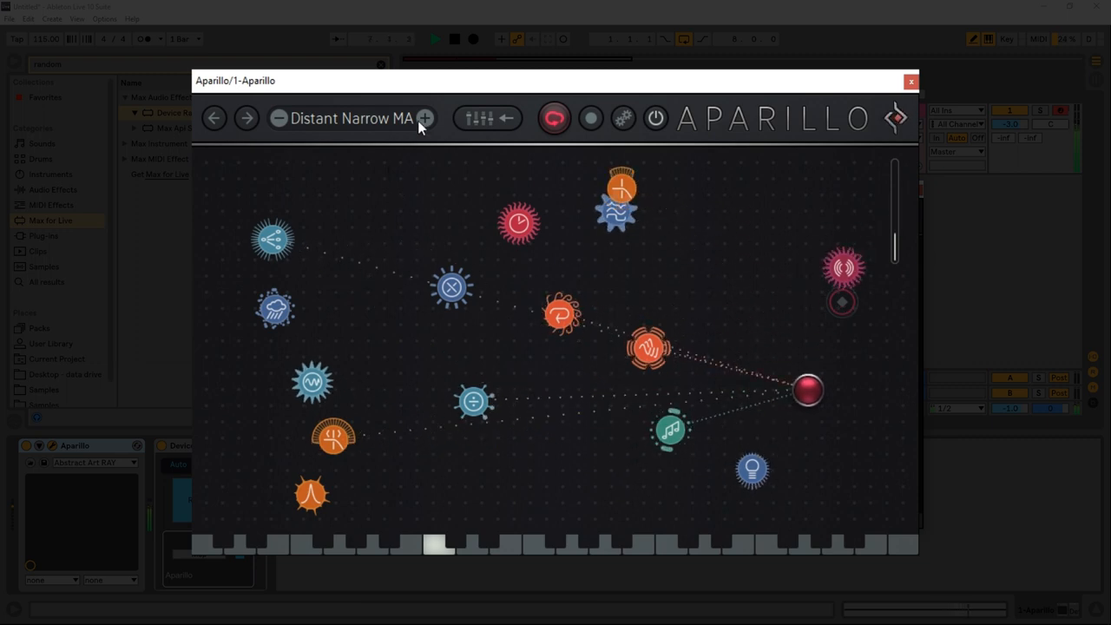
left_click(423, 118)
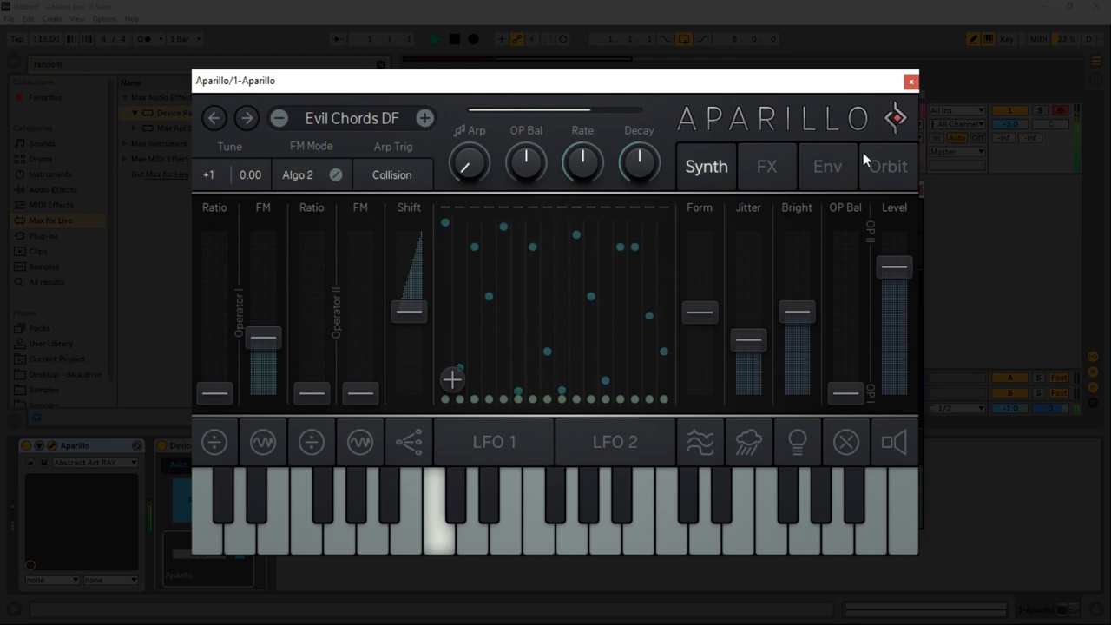
Step through Drone Riser RM to Factory Drone ET, moving the orbit ball in each.
left_click(886, 167)
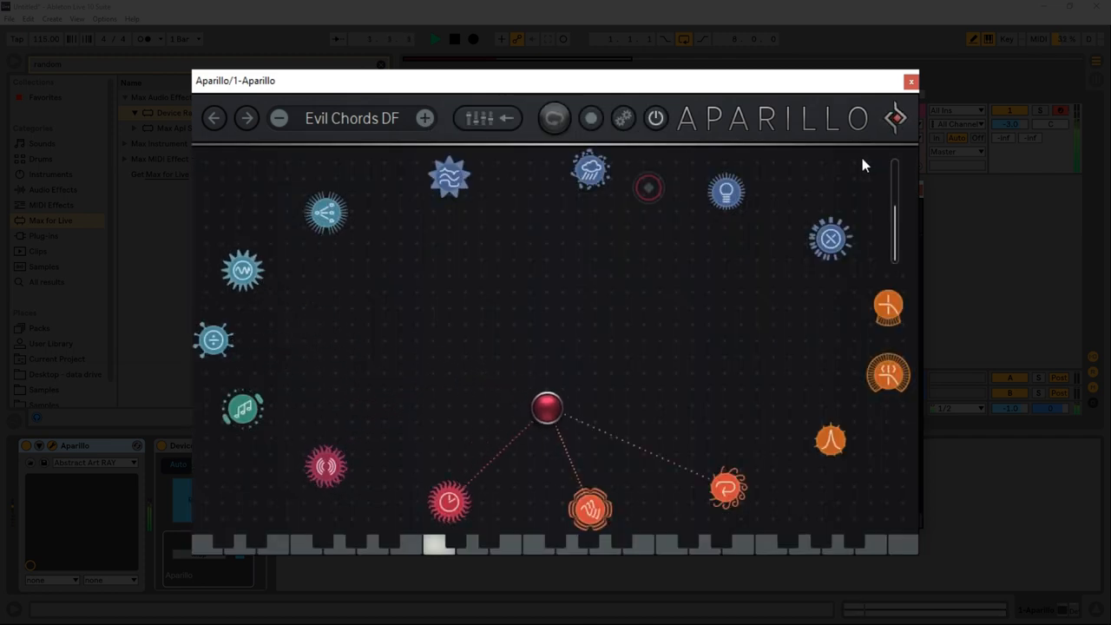
left_click_drag(547, 408, 570, 212)
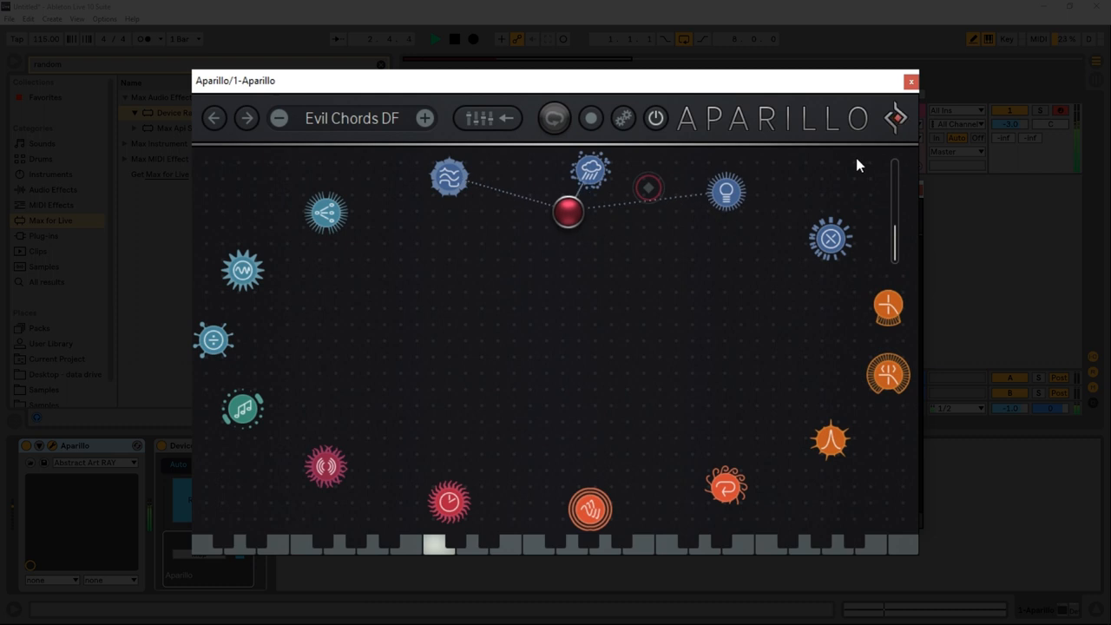
left_click(351, 118)
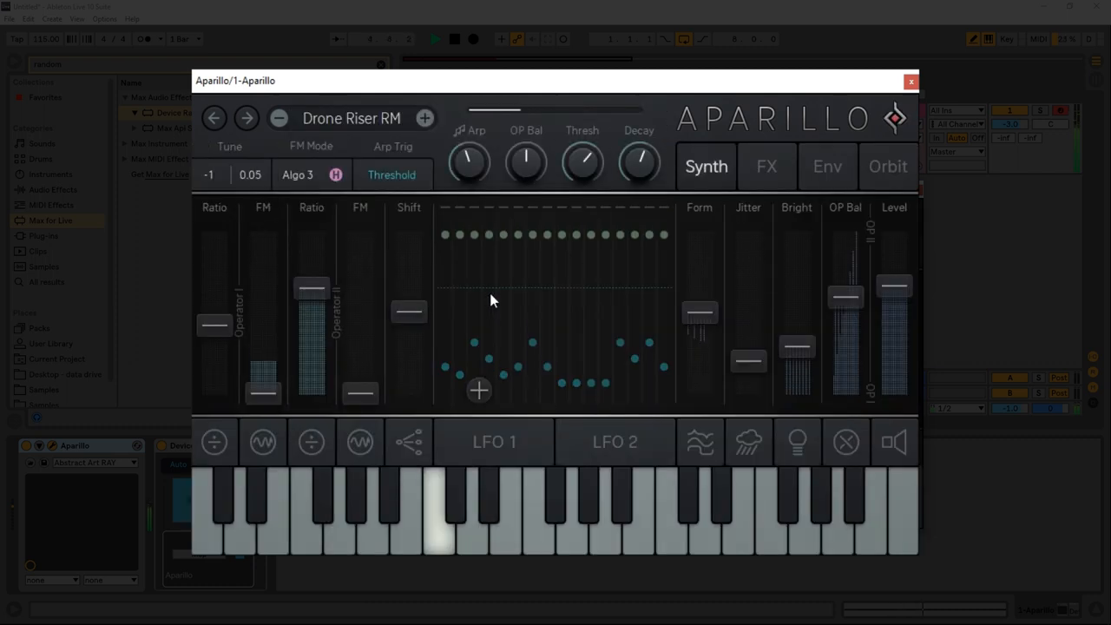
left_click(887, 167)
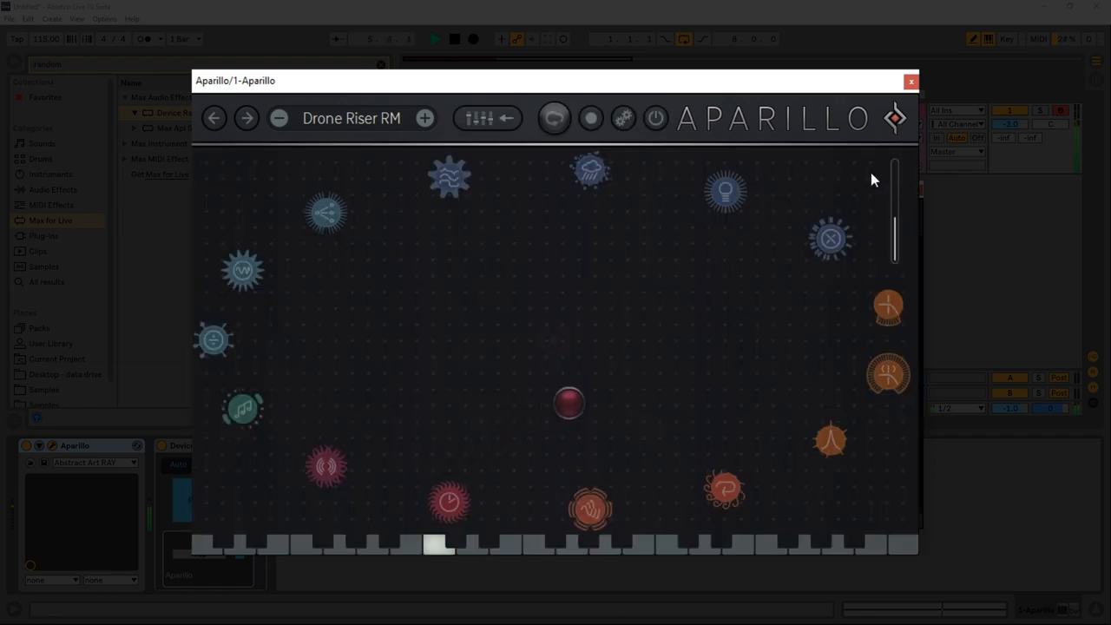
left_click_drag(570, 403, 403, 239)
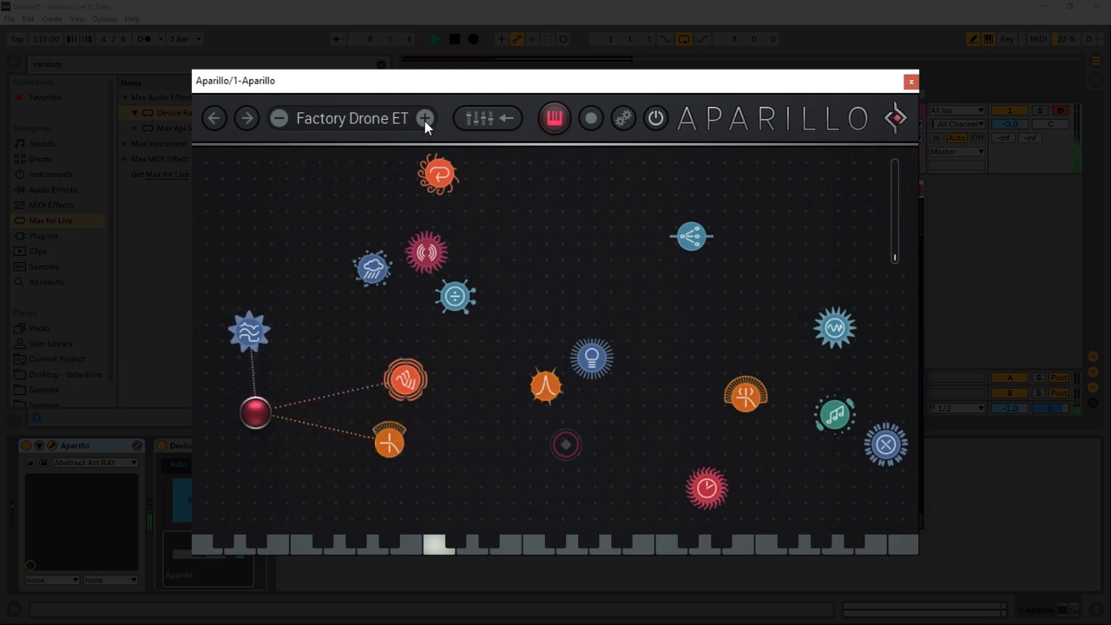
left_click_drag(257, 413, 382, 431)
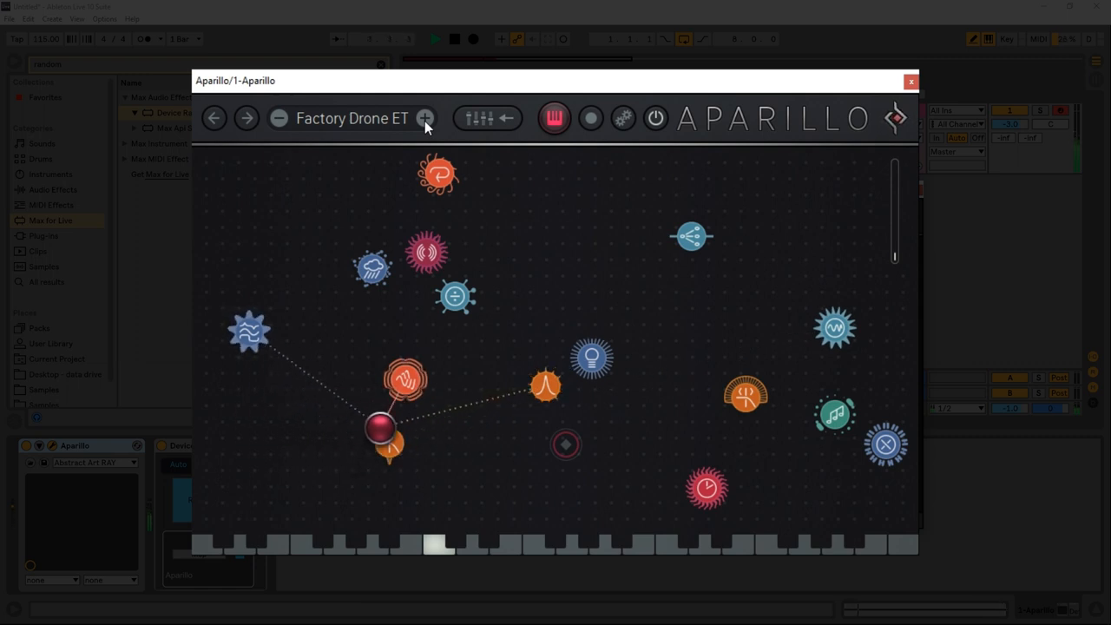
left_click_drag(379, 430, 366, 226)
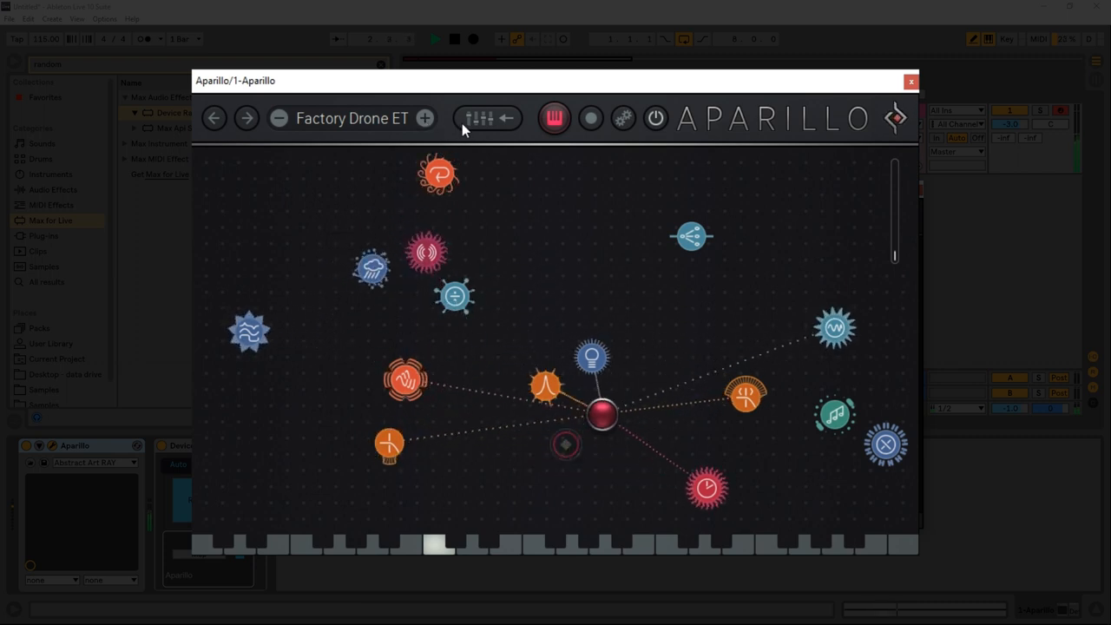
left_click_drag(600, 413, 657, 215)
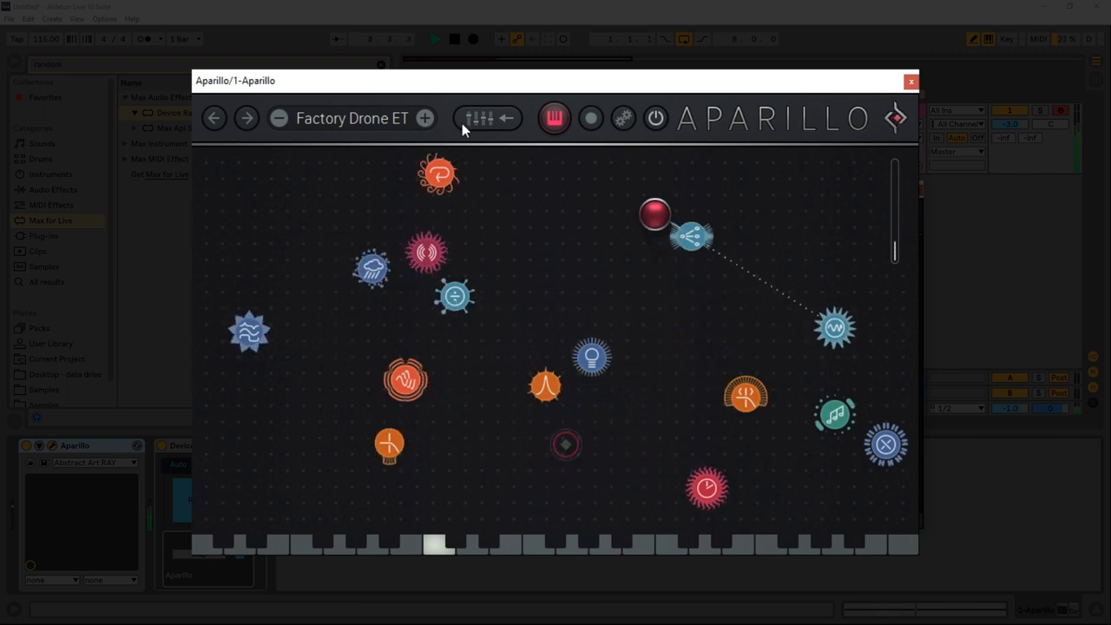
left_click_drag(653, 216, 344, 228)
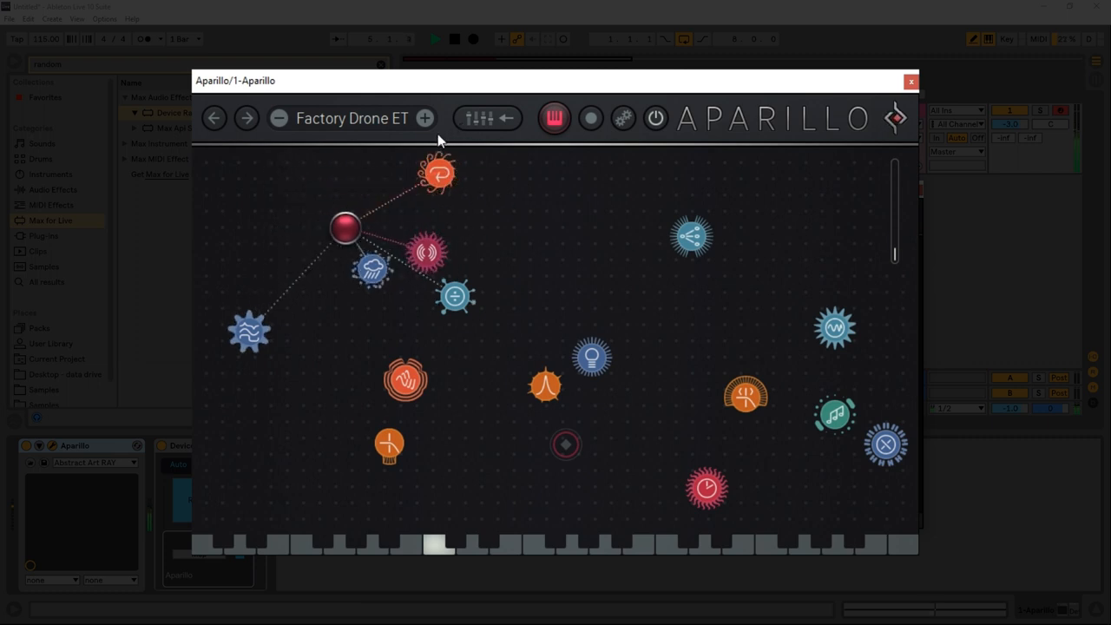
left_click_drag(343, 227, 577, 278)
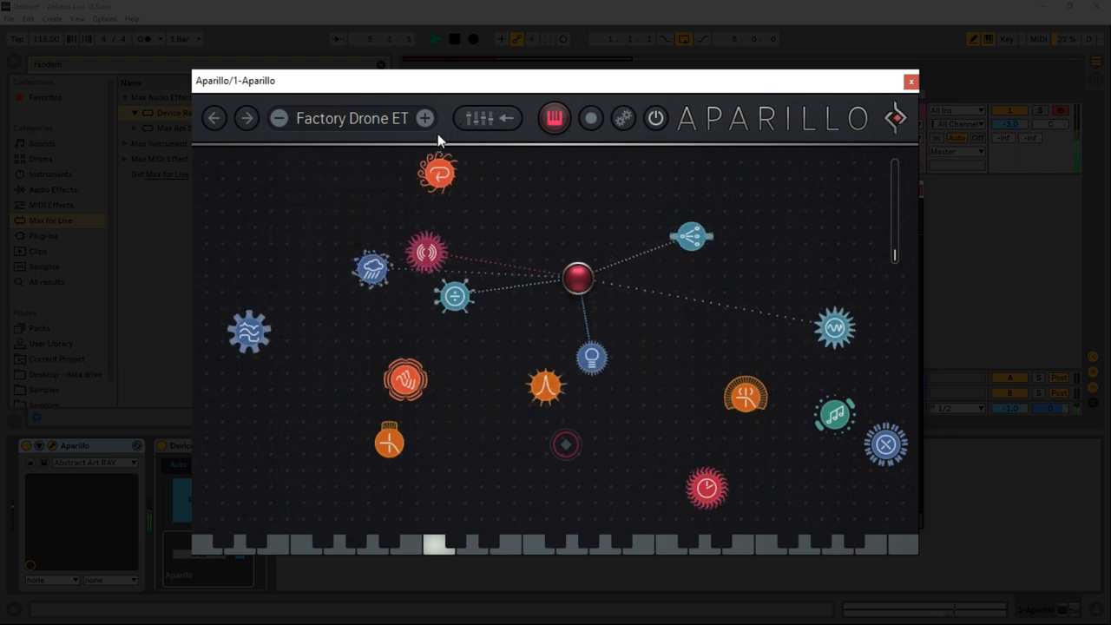
left_click_drag(577, 277, 681, 478)
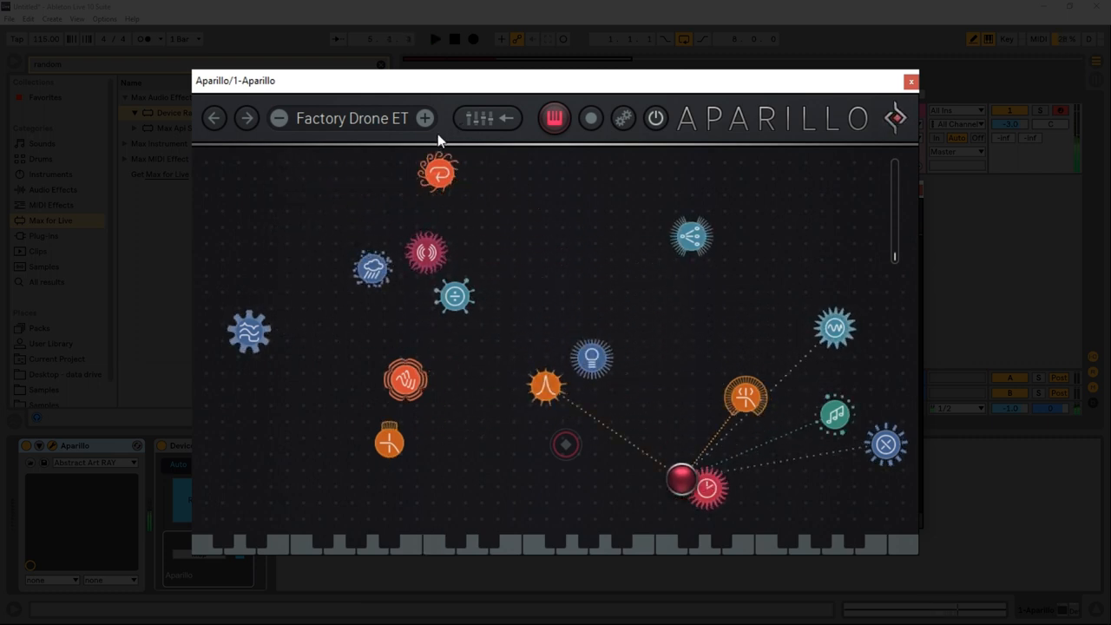
left_click_drag(681, 477, 795, 379)
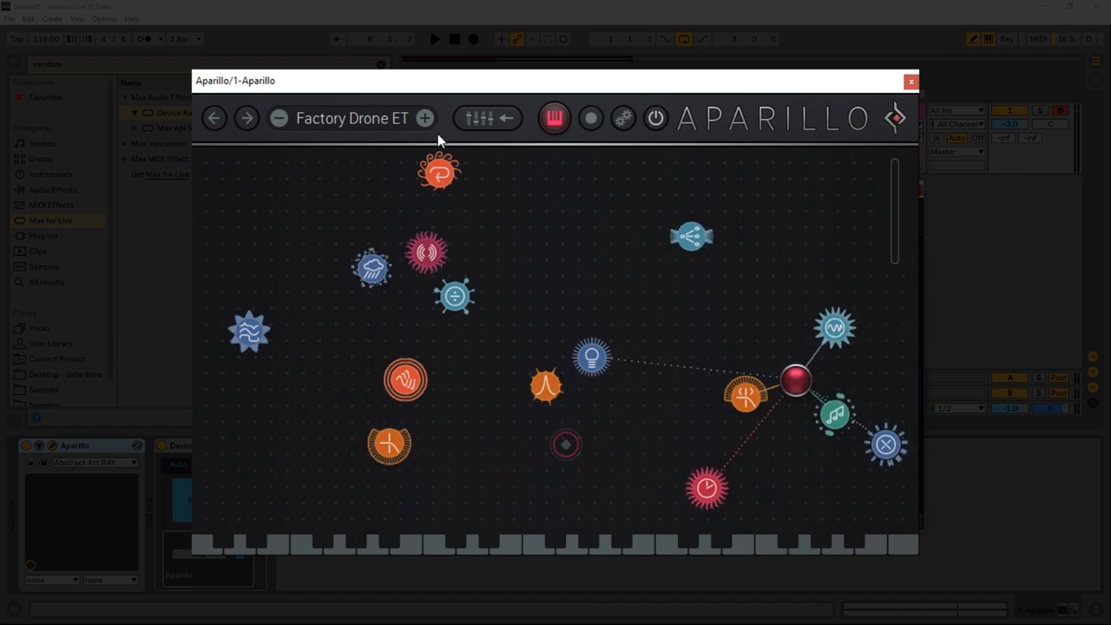
left_click_drag(795, 380, 356, 222)
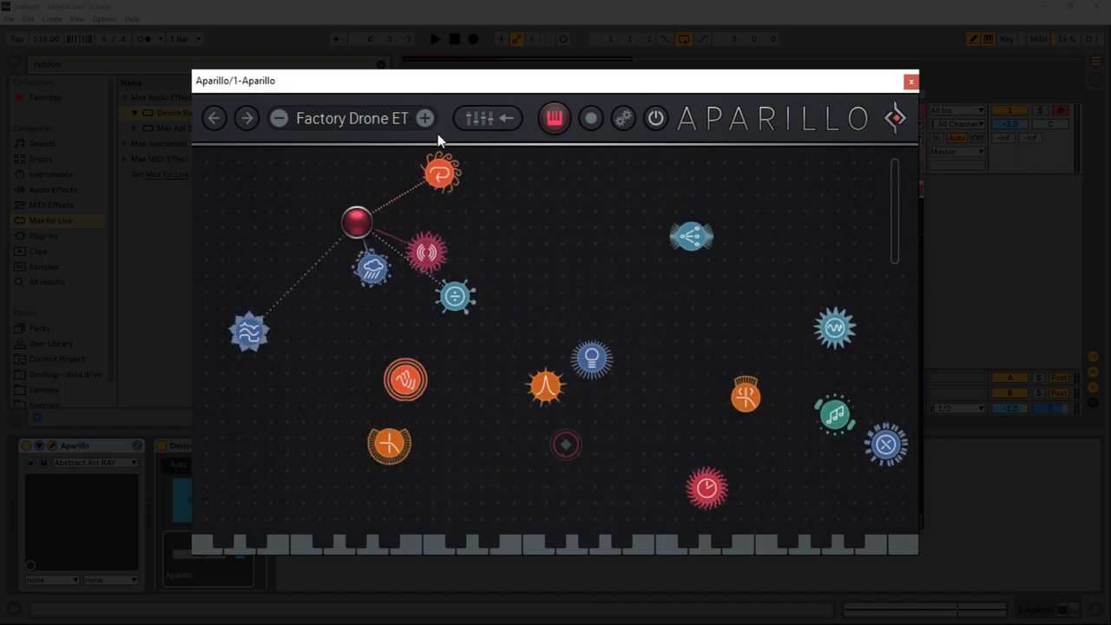
left_click_drag(356, 222, 425, 418)
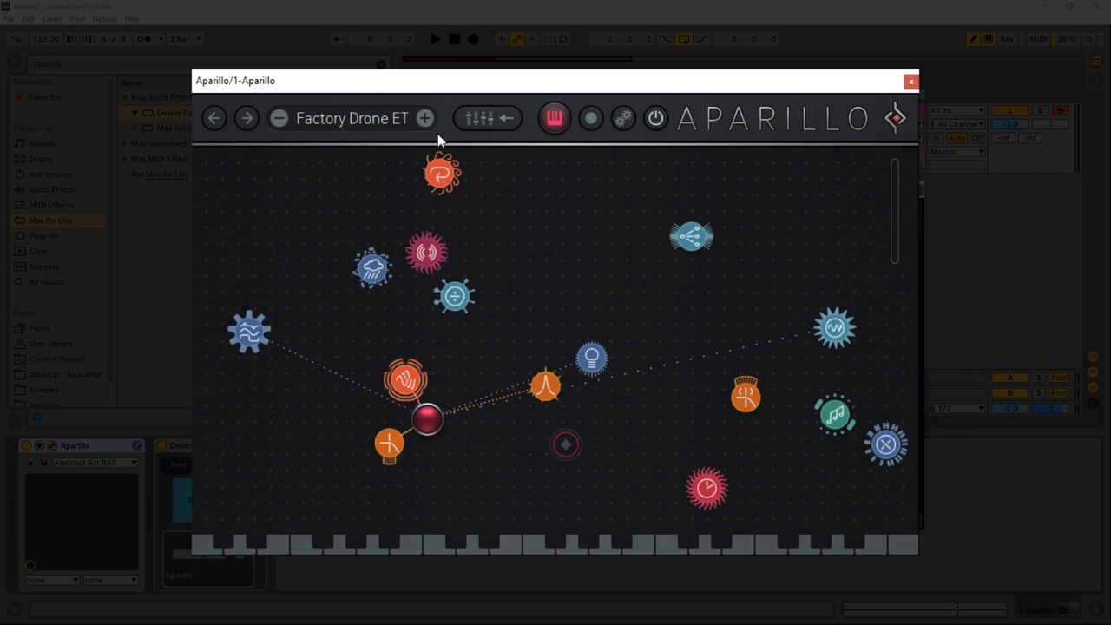
left_click_drag(426, 419, 267, 304)
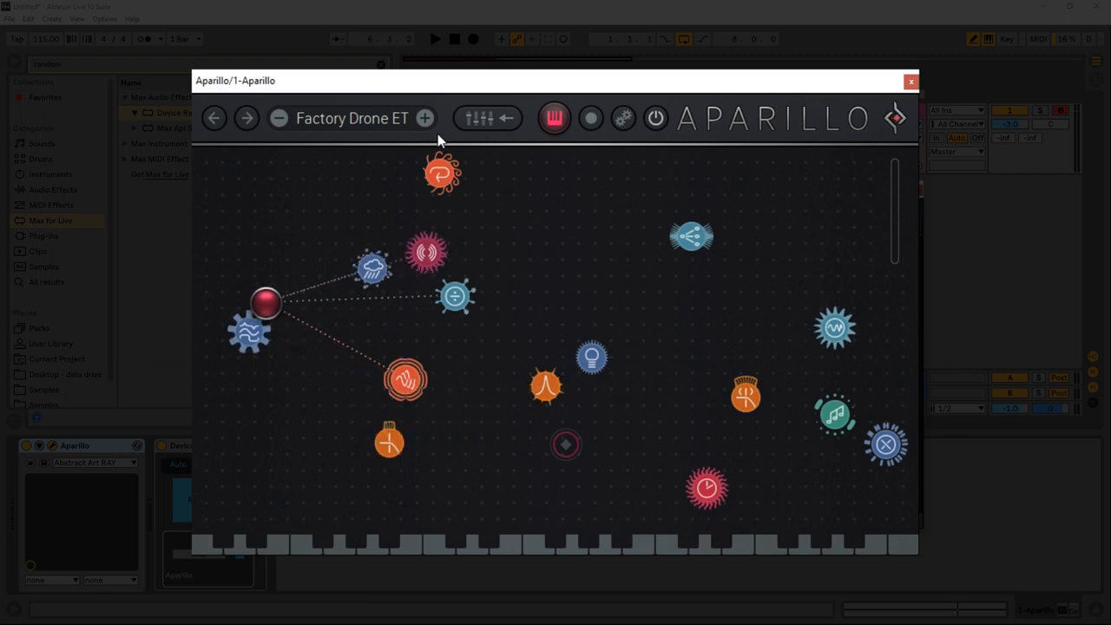